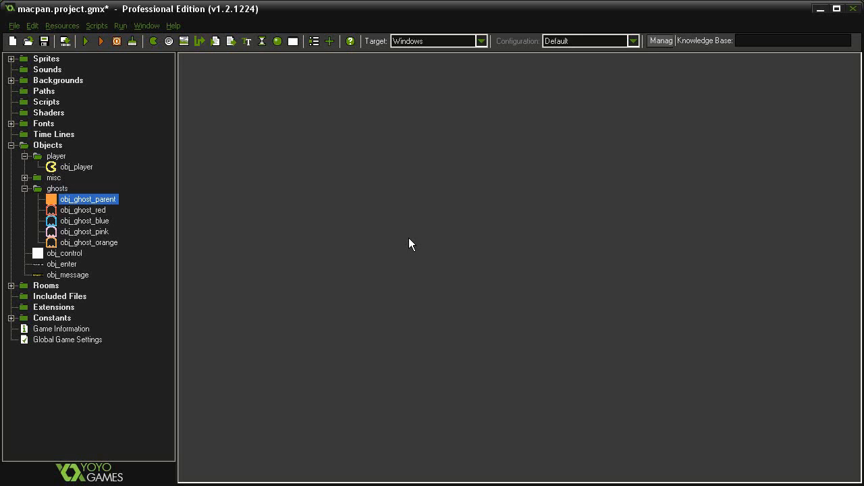
mouse_move(324, 176)
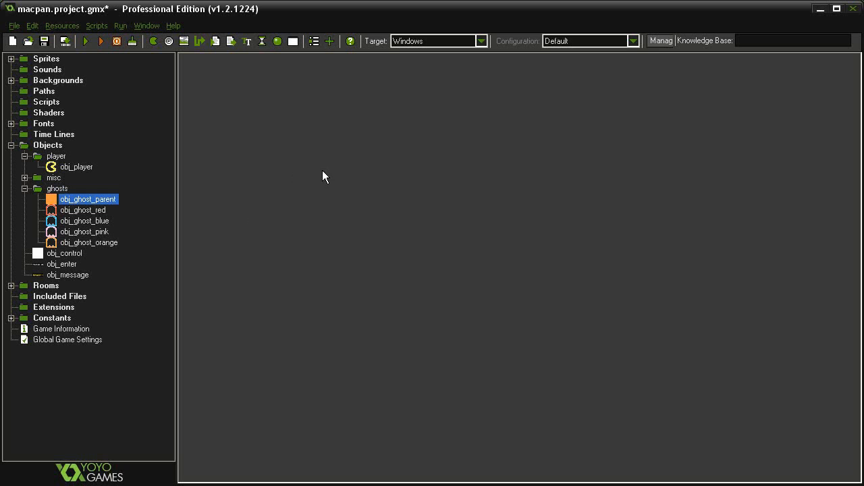
mouse_move(305, 212)
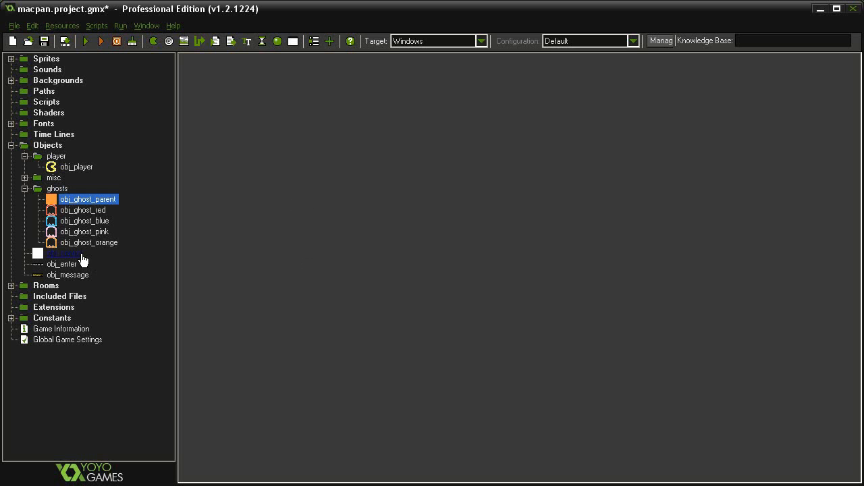
Add a Set Variable action global.eat_count = 1 to obj_control's Create event.
double_click(64, 254)
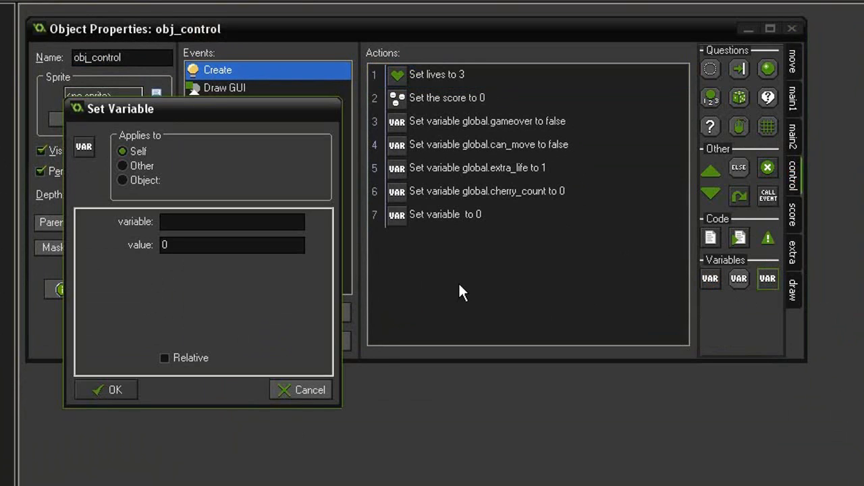
type("global.eat_count")
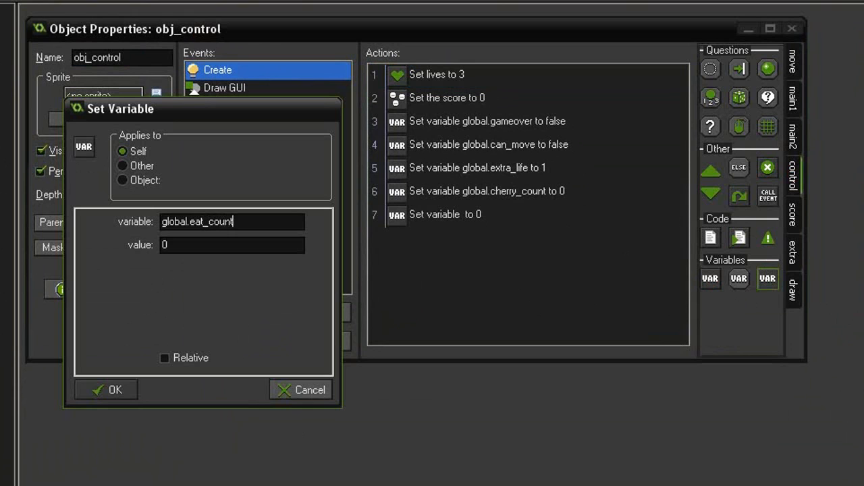
type("1")
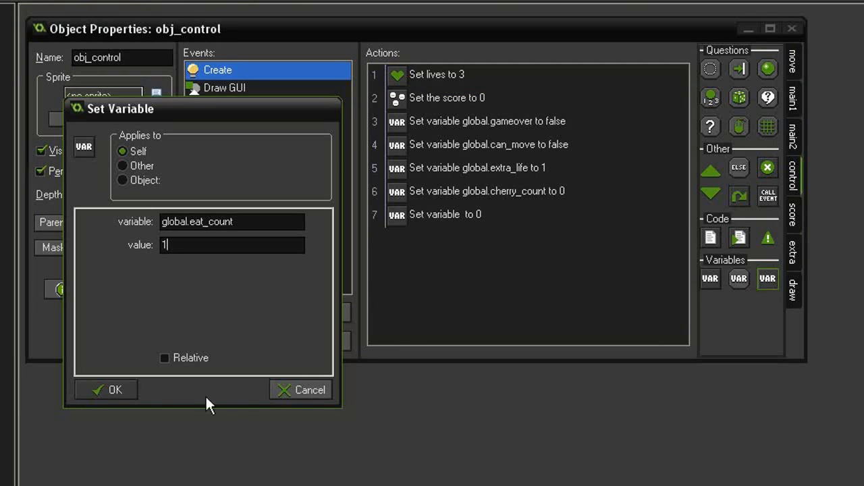
left_click(105, 390)
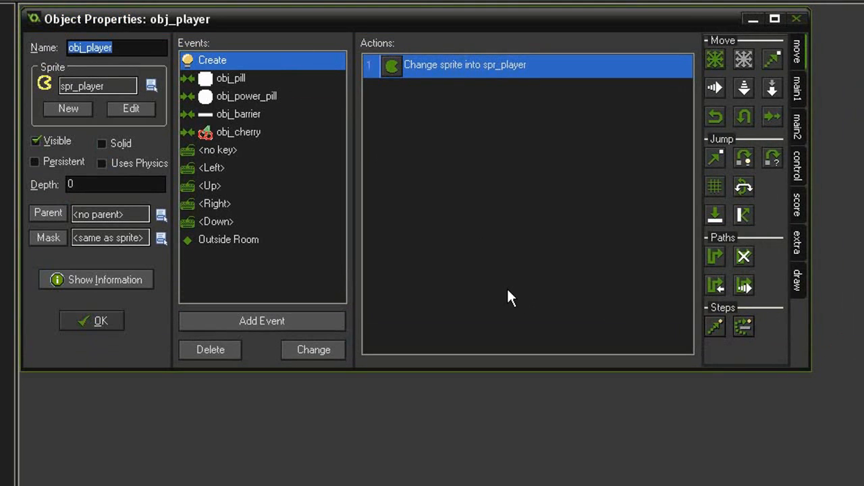
In the obj_power_pill collision, set global.eat_count to 1 before the afraid-ghost block ends.
left_click(246, 96)
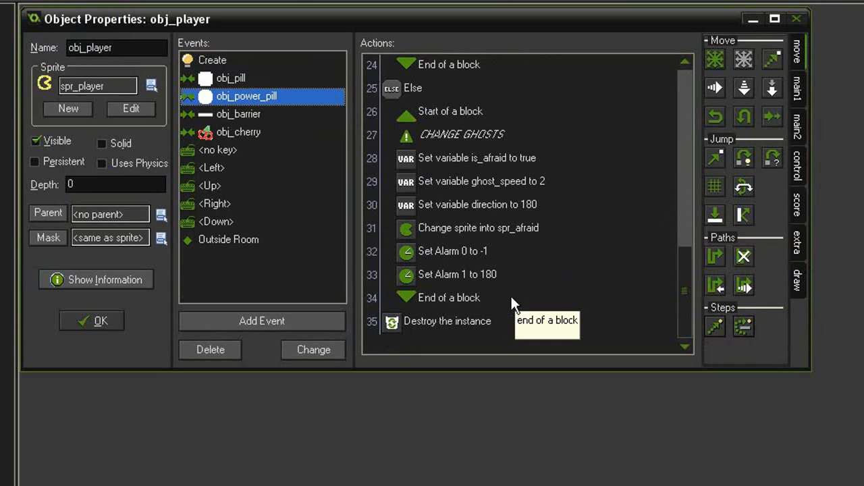
mouse_move(581, 317)
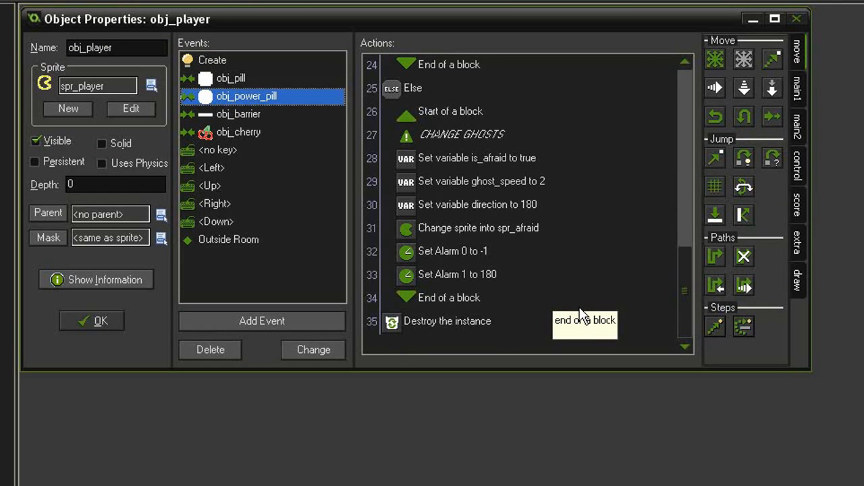
mouse_move(289, 105)
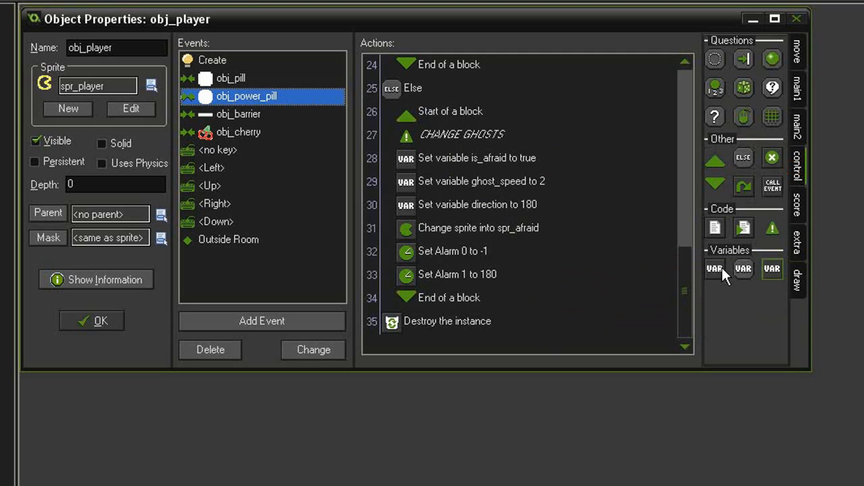
mouse_move(449, 298)
type("gloab")
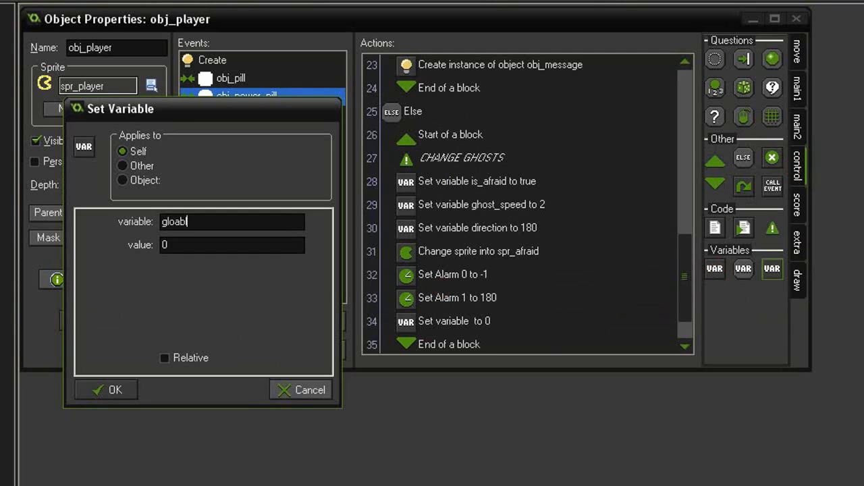
type("global.eat_count")
left_click(232, 245)
type("1")
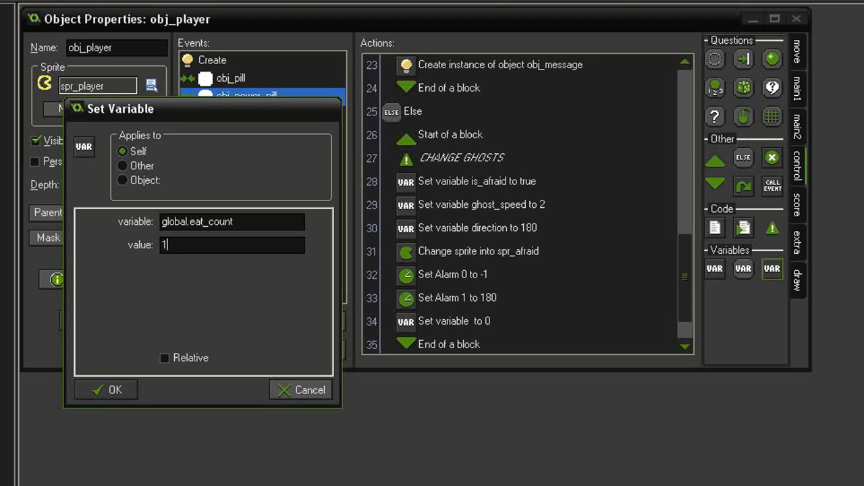
left_click(105, 389)
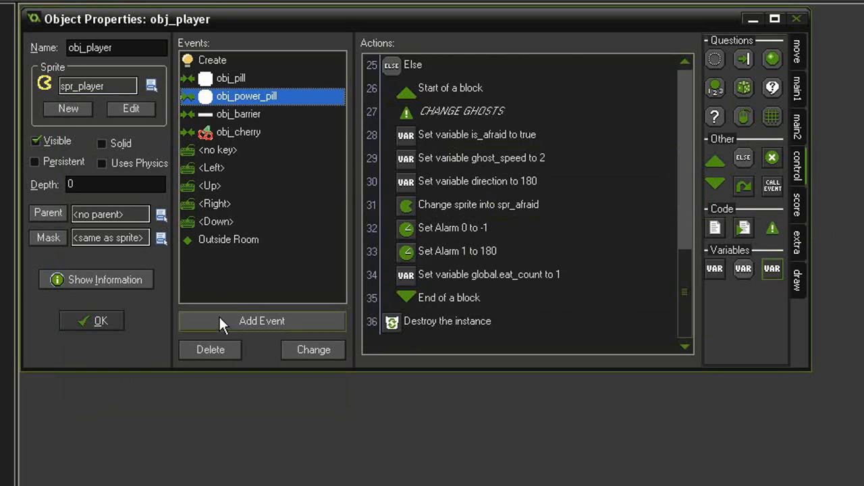
Add a collision event with obj_ghost_parent on obj_player, starting with an EAT GHOSTS comment.
left_click(262, 321)
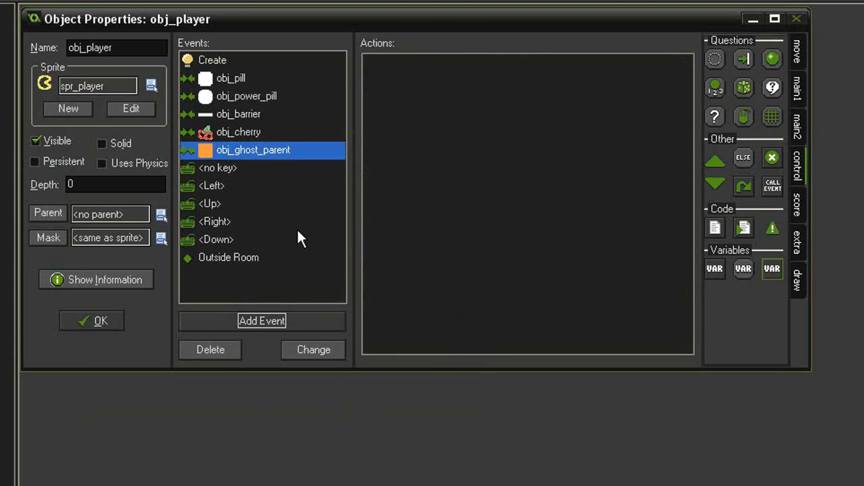
mouse_move(302, 174)
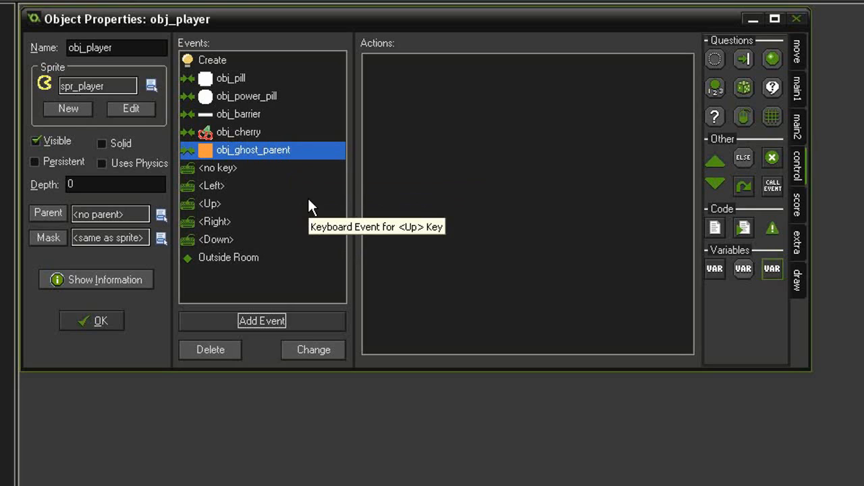
mouse_move(309, 213)
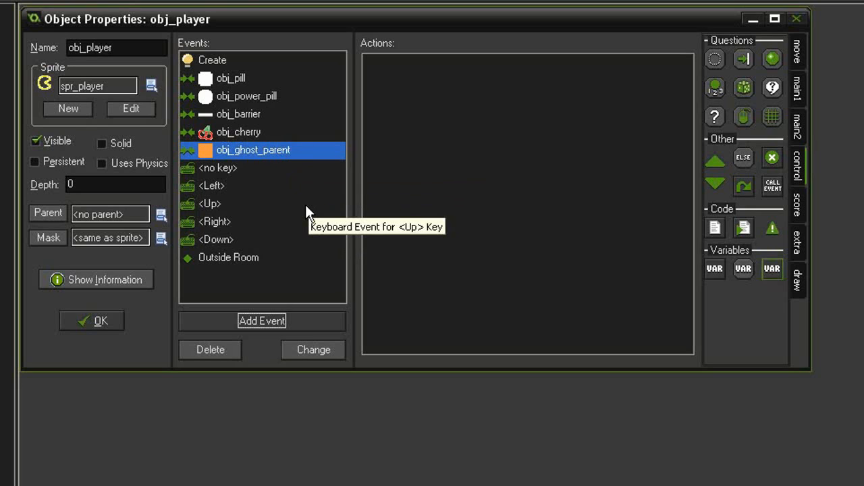
mouse_move(394, 130)
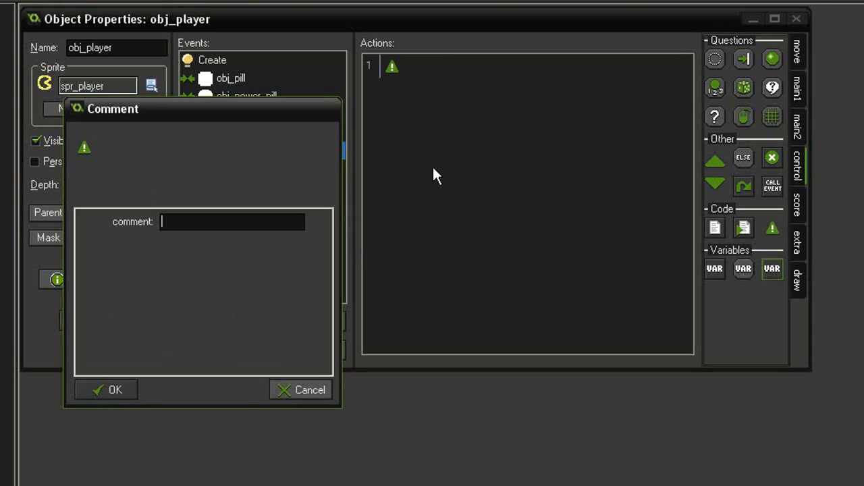
type("EAT")
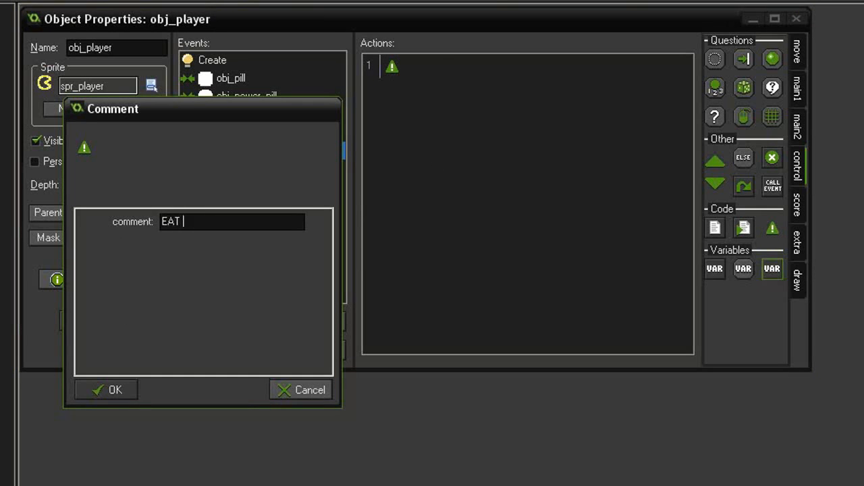
left_click(106, 389)
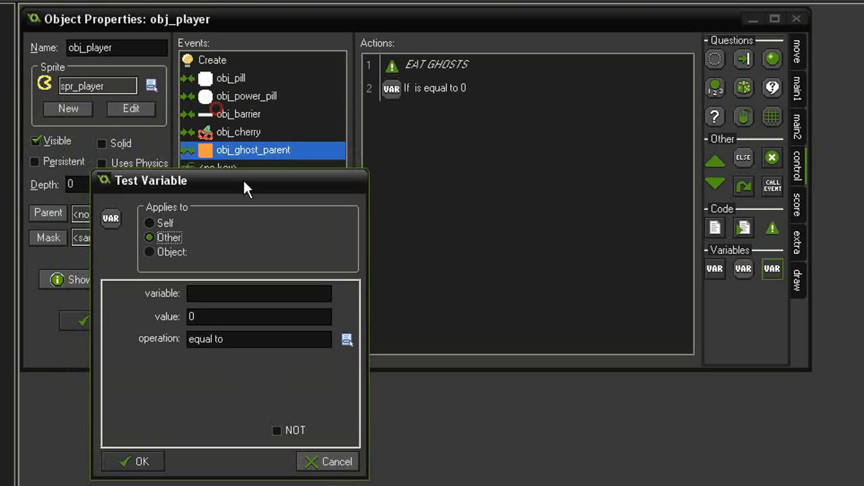
Test the other instance's is_afraid equal to true, followed by a Start and End block.
left_click_drag(244, 180, 203, 108)
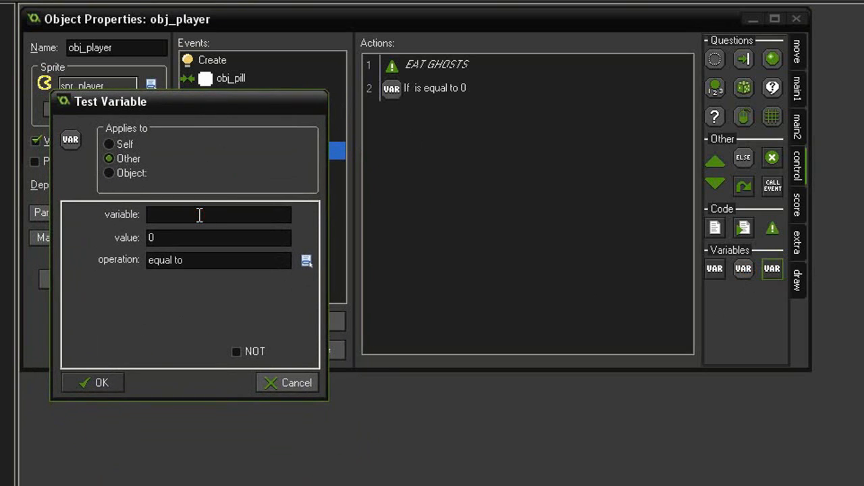
type("is_afraid")
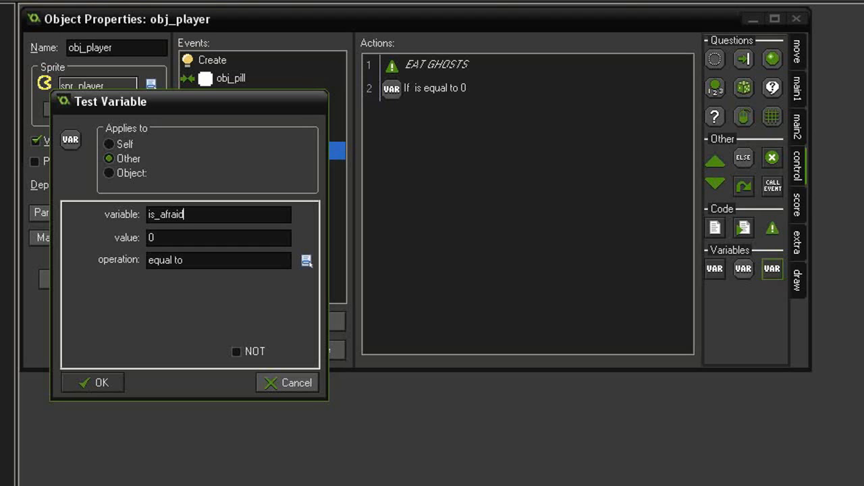
type("tr")
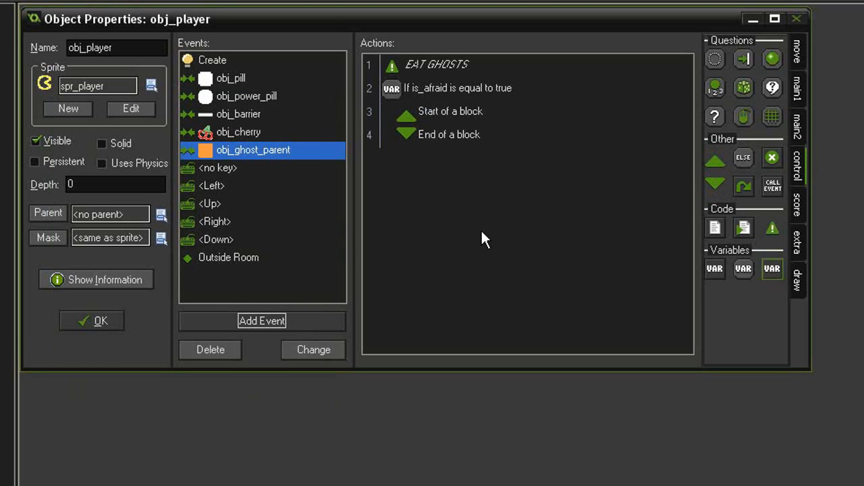
mouse_move(491, 195)
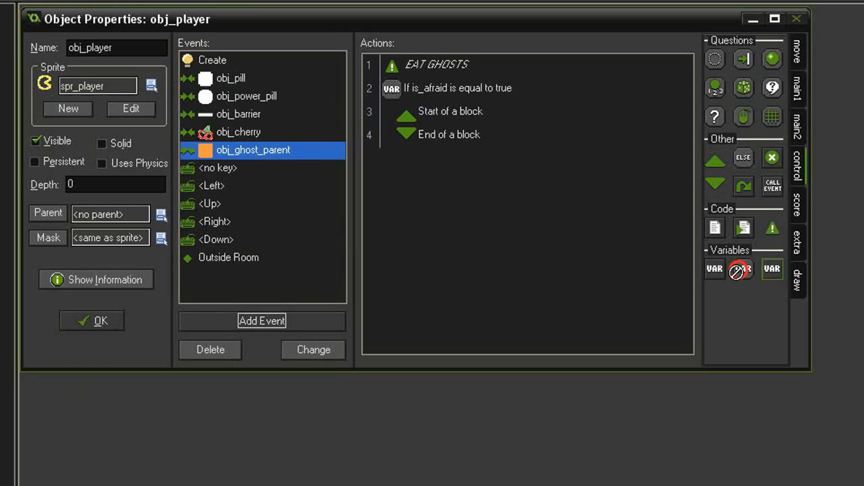
Inside the block, check global.eat_count and copy-paste the check-and-score pair for later ghosts.
left_click(742, 269)
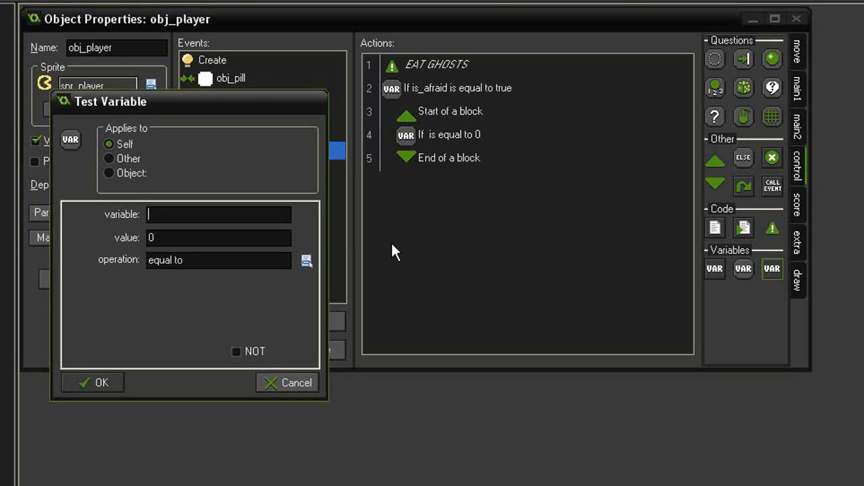
type("global.e")
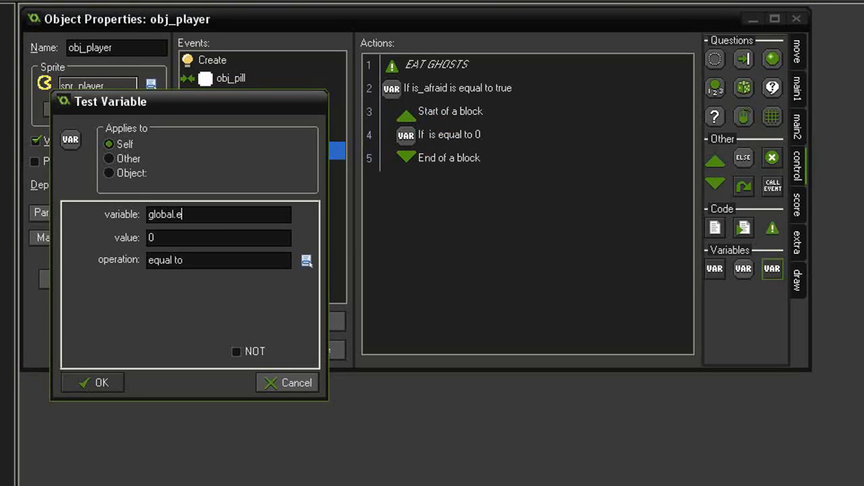
type("at_count")
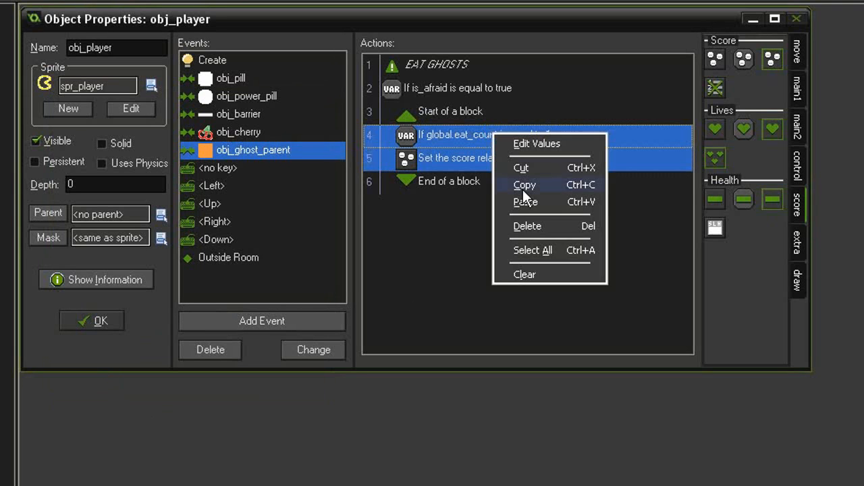
left_click(526, 202)
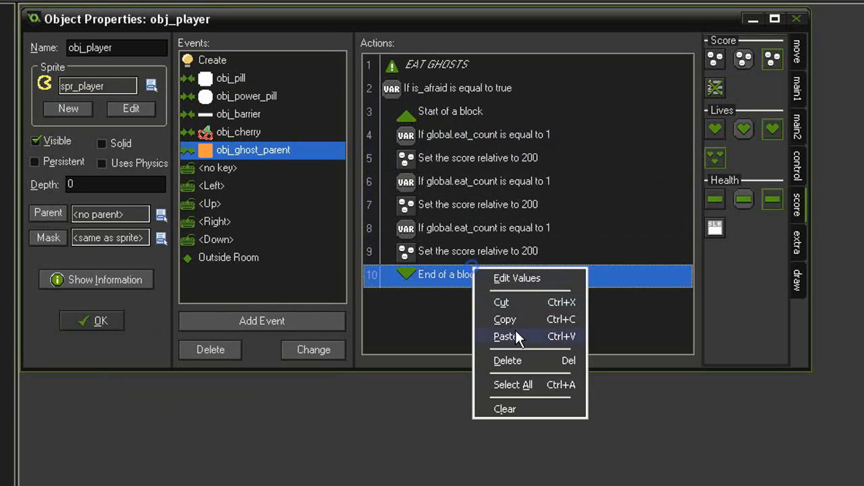
left_click(505, 336)
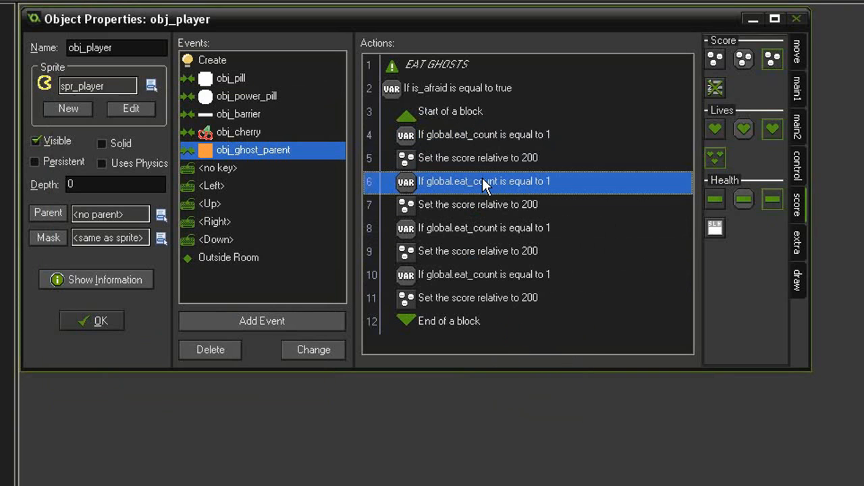
Edit the copies so eat counts 2, 3 and 4 award 400, 800 and 1600 points.
double_click(483, 181)
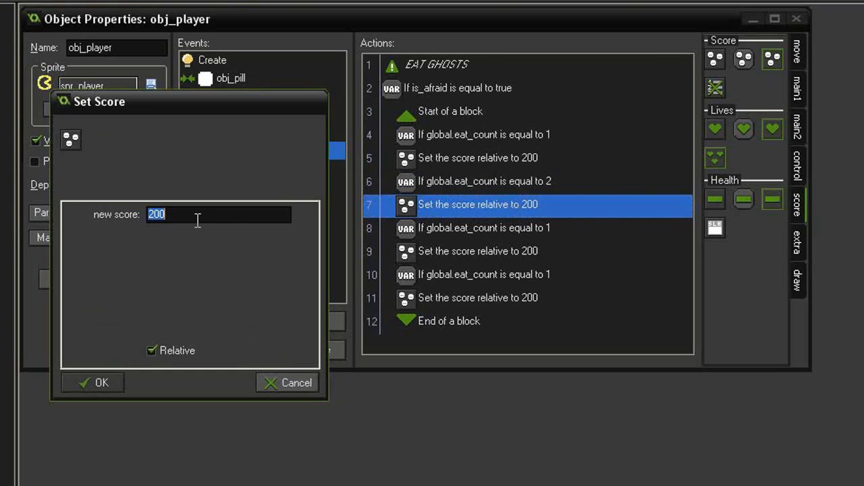
left_click(92, 382)
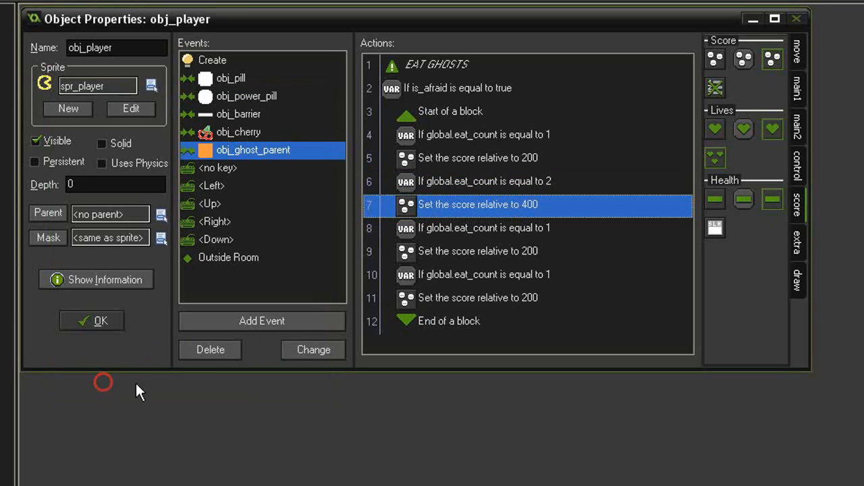
double_click(485, 227)
type("3")
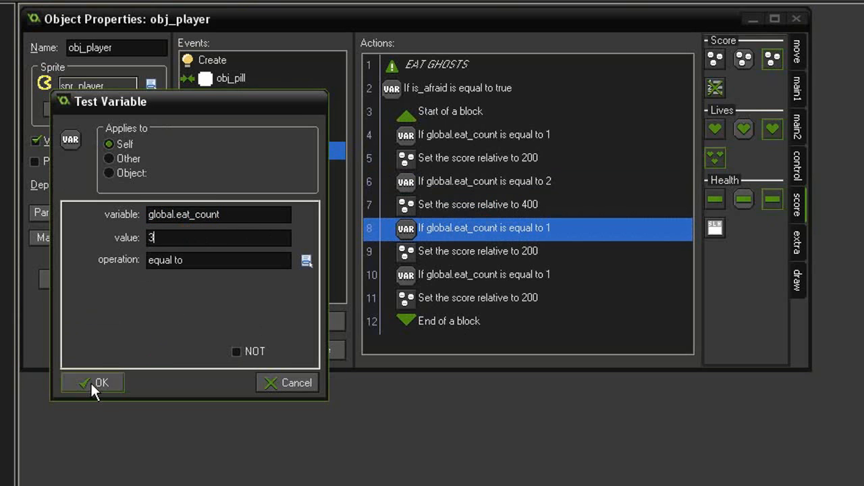
left_click(92, 383)
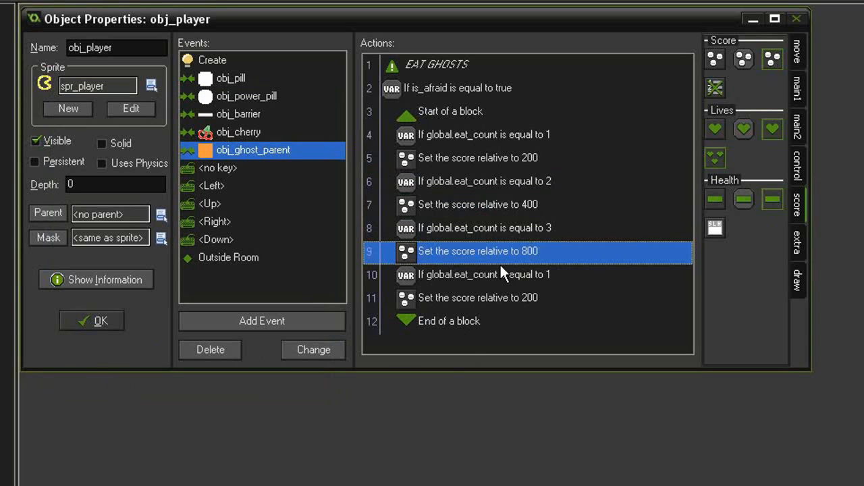
double_click(485, 274)
type("1600")
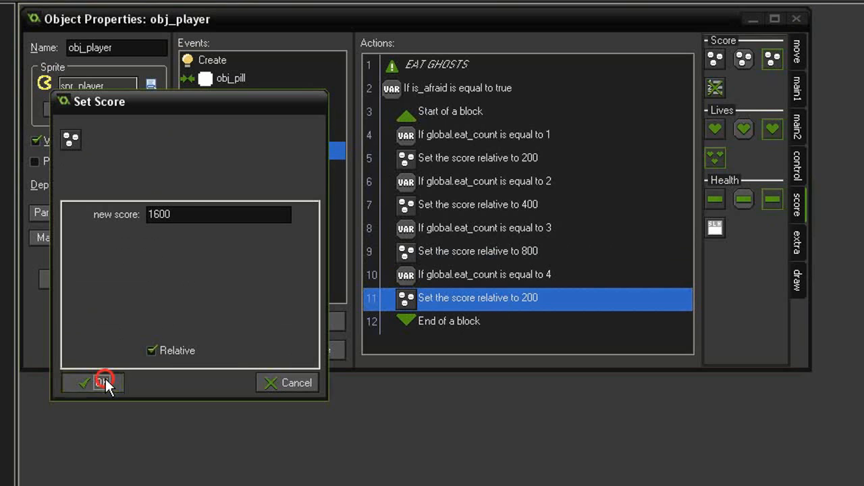
left_click(101, 383)
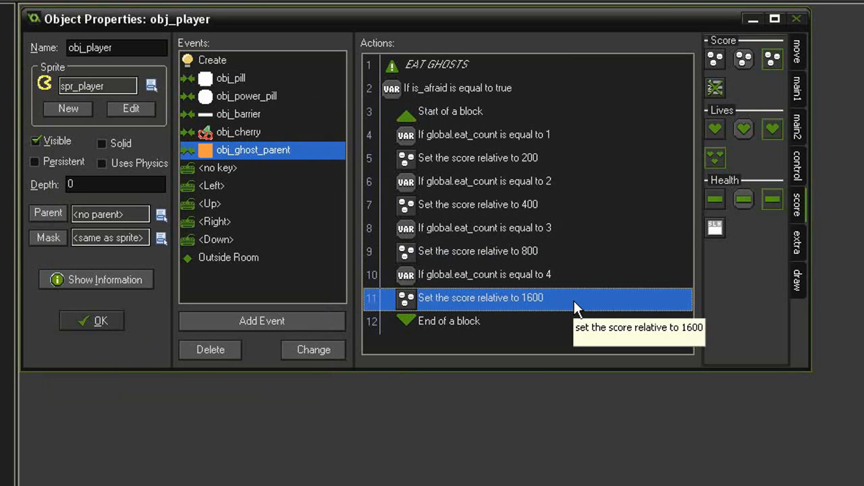
mouse_move(559, 287)
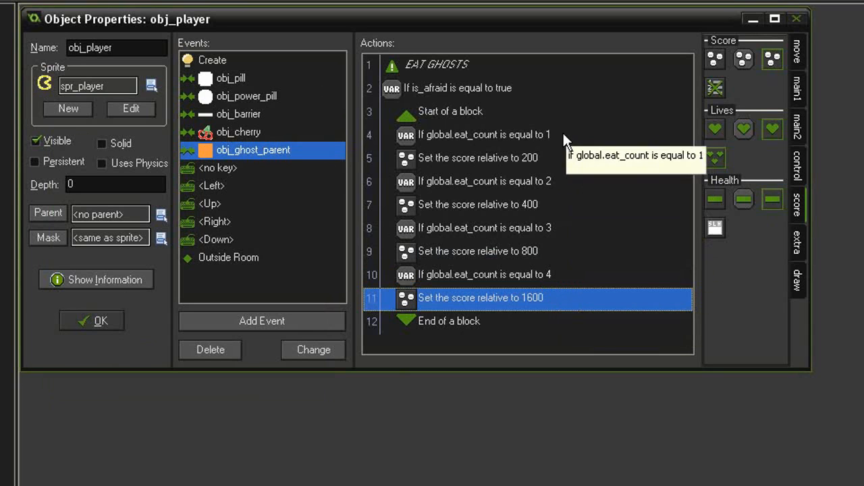
mouse_move(566, 289)
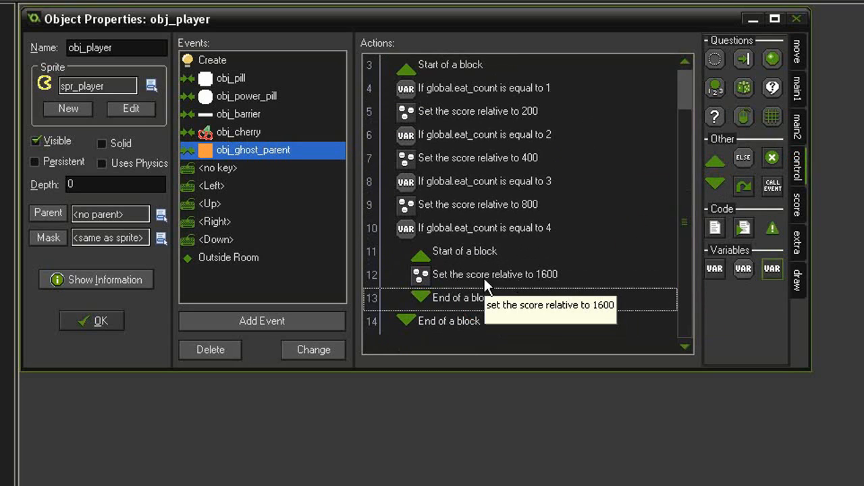
mouse_move(554, 303)
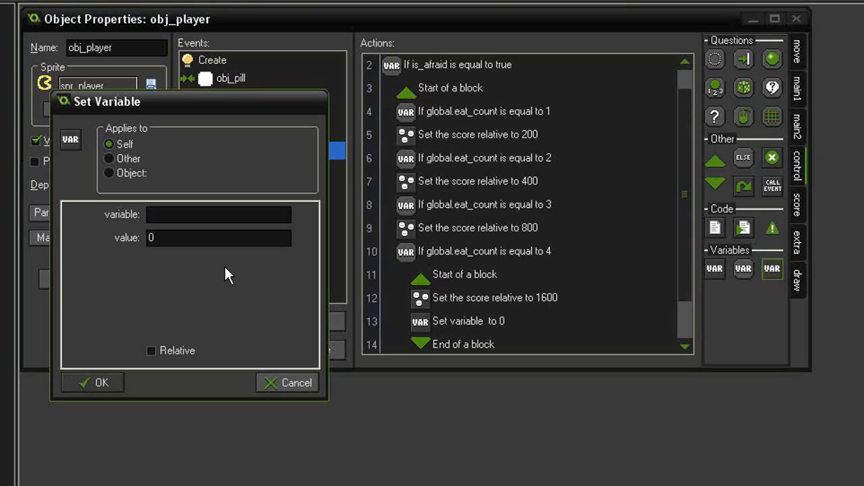
Wrap the 1600 award in a block that also resets global.eat_count to 0.
type("global.eat_count")
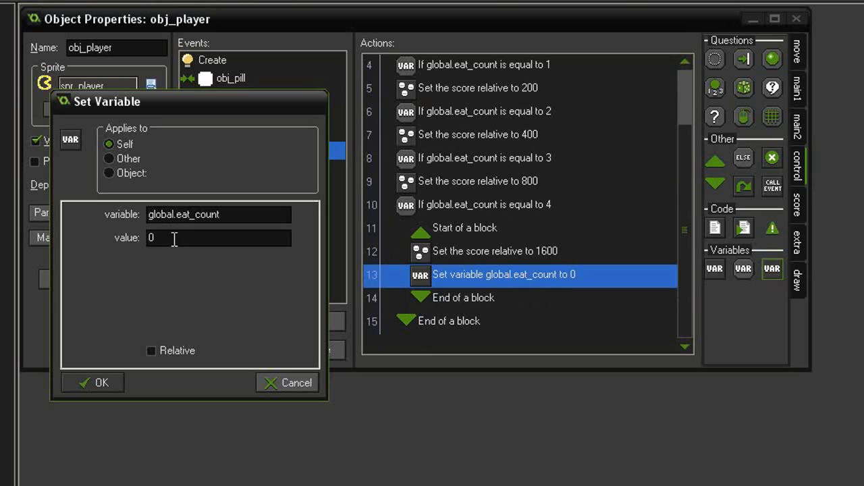
left_click(92, 383)
type("g")
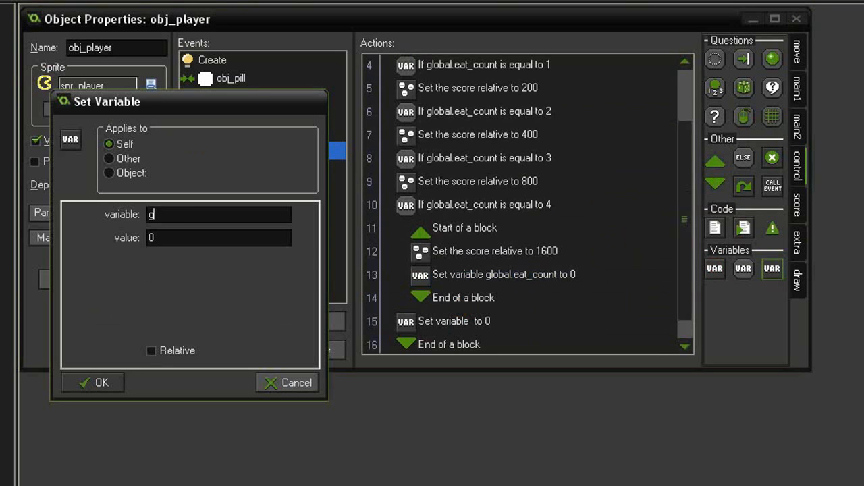
After the block, add 1 to global.eat_count relatively for each ghost eaten.
type("lobal.eat_")
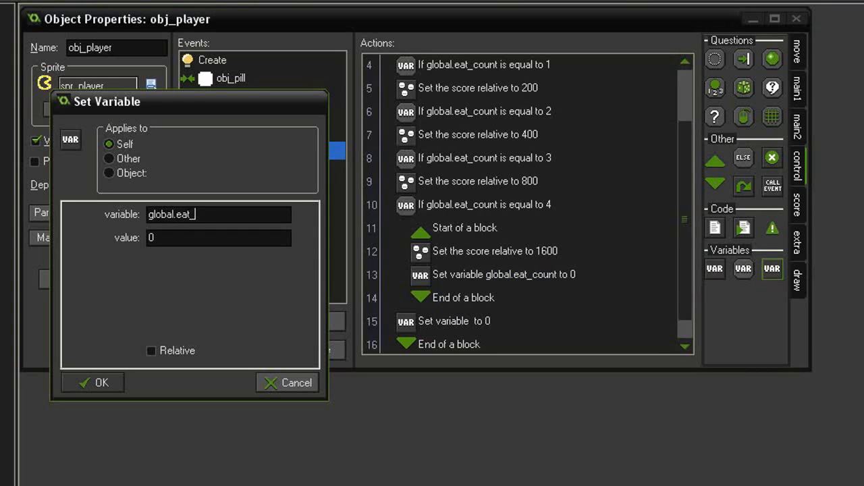
type("count")
left_click(218, 238)
type("1")
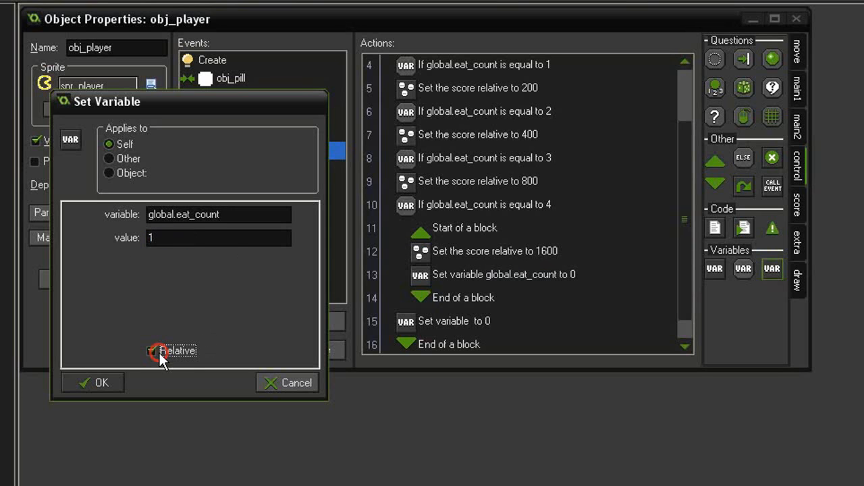
left_click(92, 382)
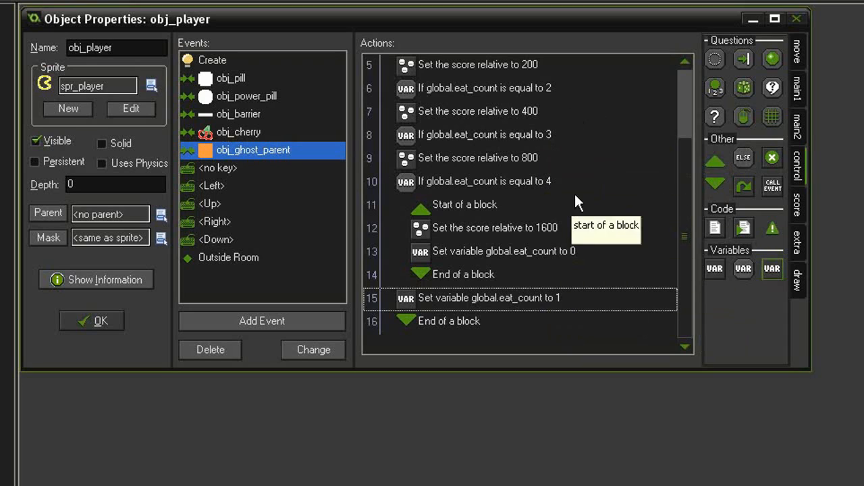
mouse_move(615, 241)
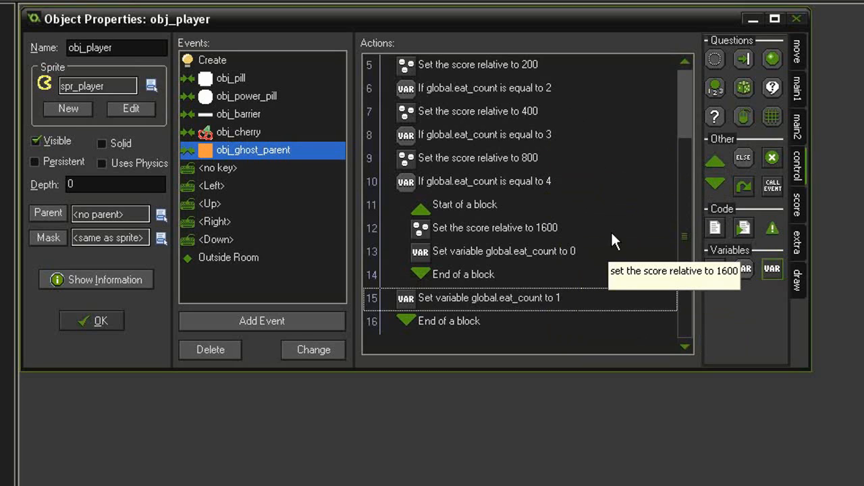
mouse_move(216, 84)
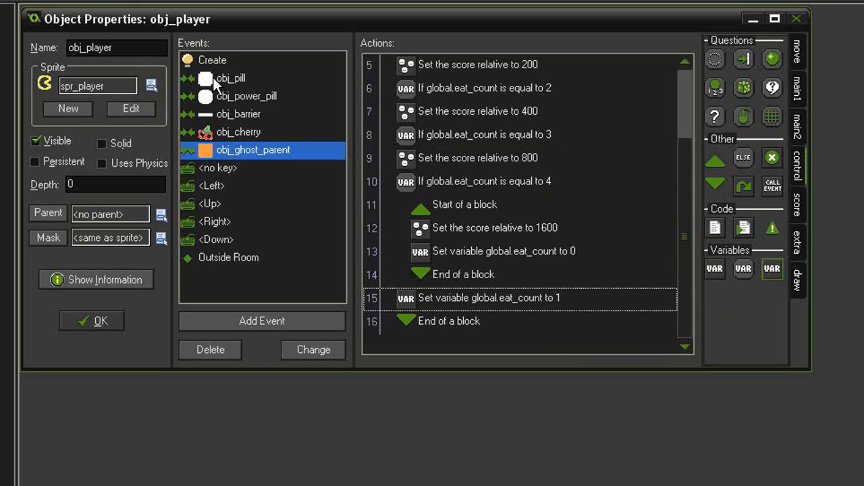
Copy the extra-life check (score vs global.extra_life × 10000) from the pill event into the ghost event.
left_click(231, 79)
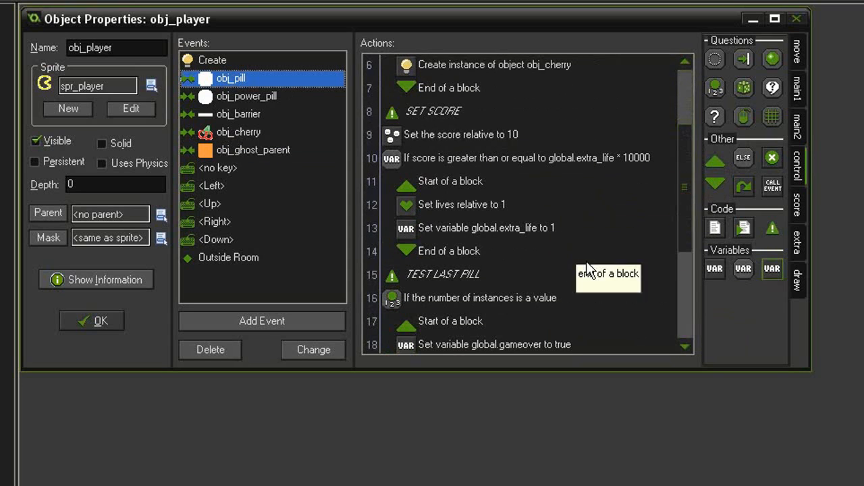
left_click(449, 251)
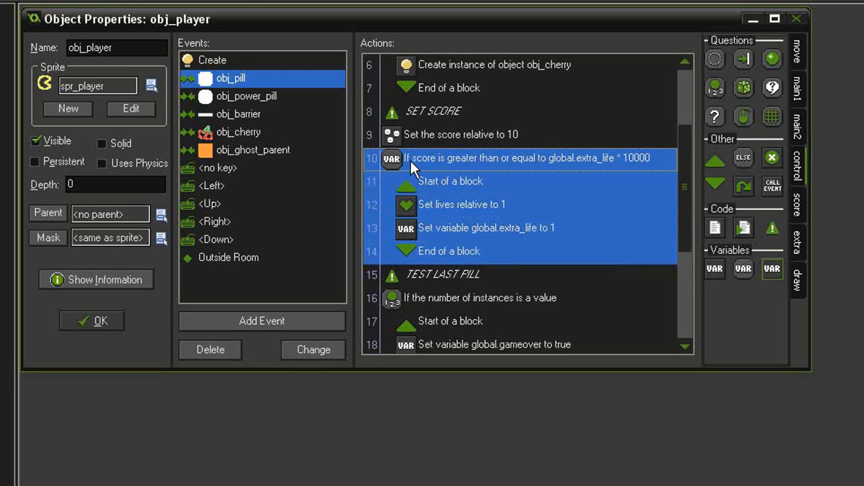
mouse_move(570, 166)
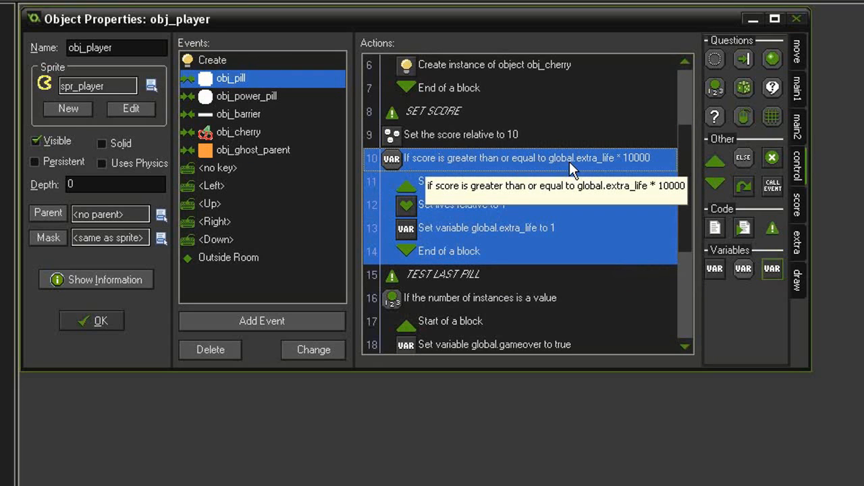
mouse_move(643, 169)
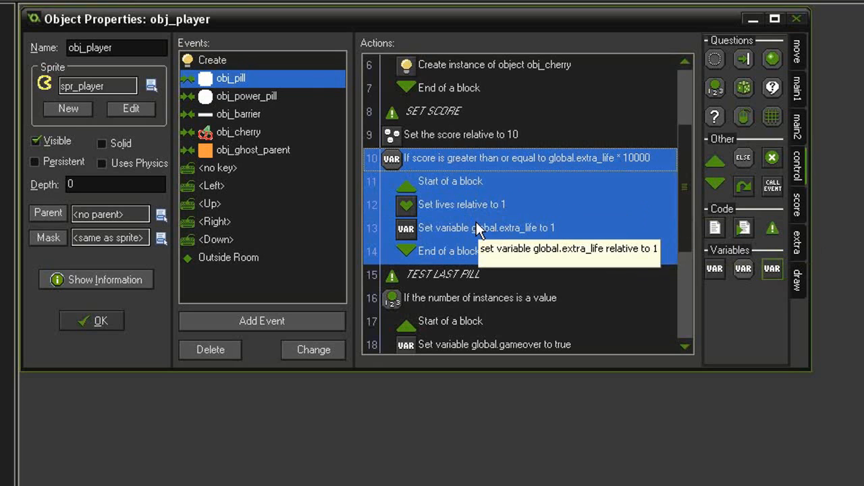
right_click(486, 228)
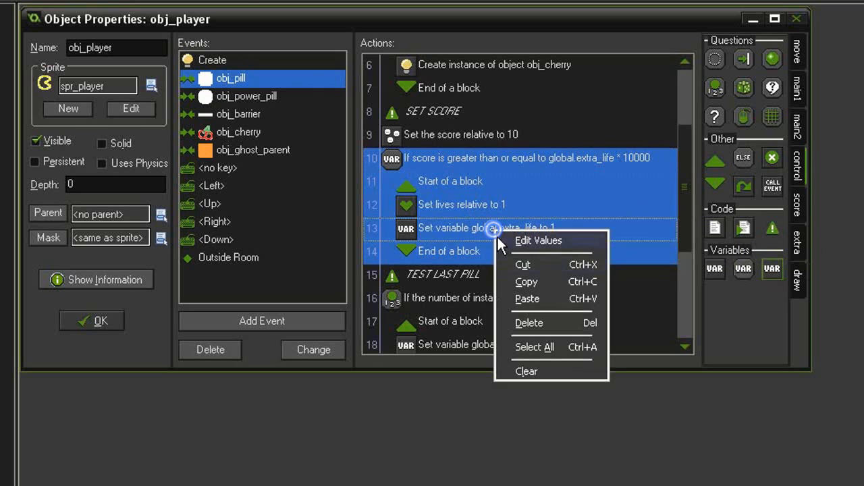
left_click(254, 150)
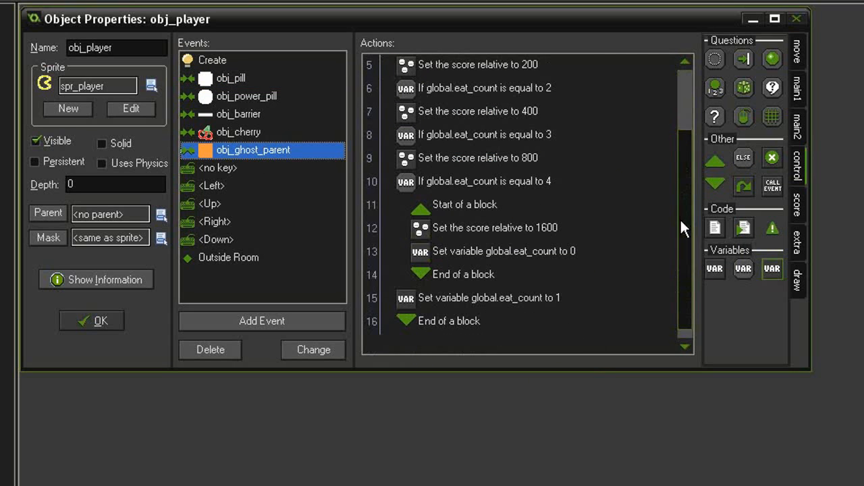
mouse_move(469, 304)
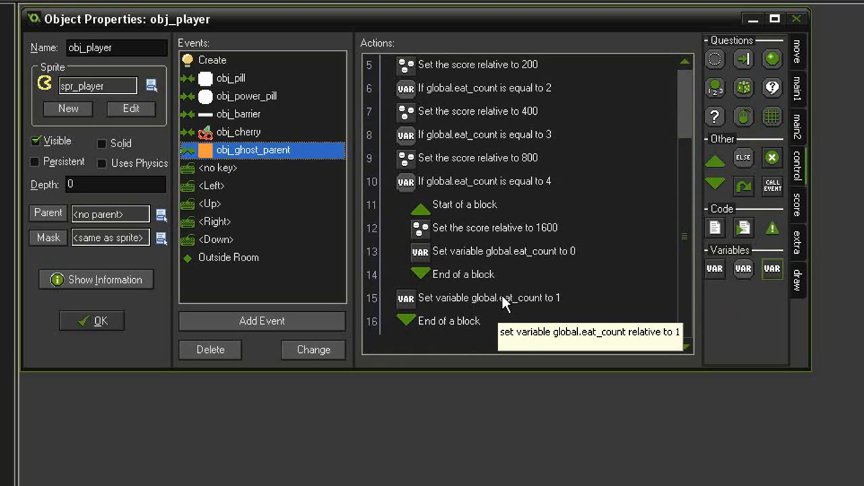
scroll("down", 3)
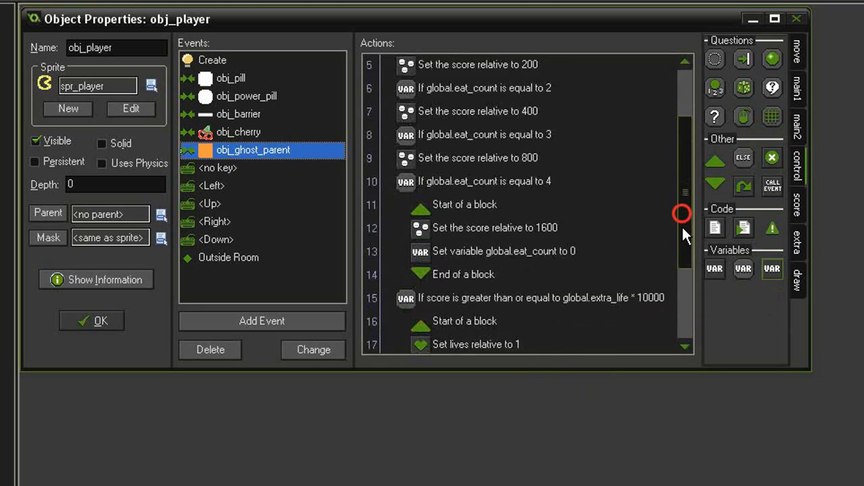
scroll("down", 3)
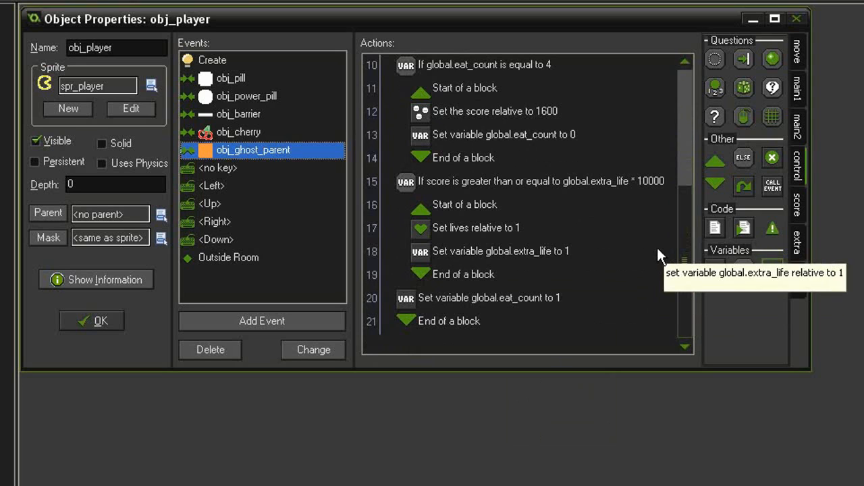
mouse_move(516, 88)
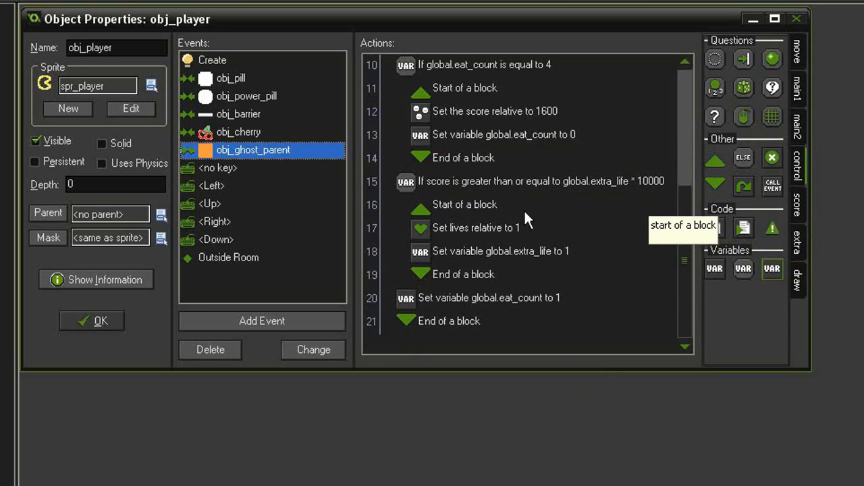
mouse_move(631, 292)
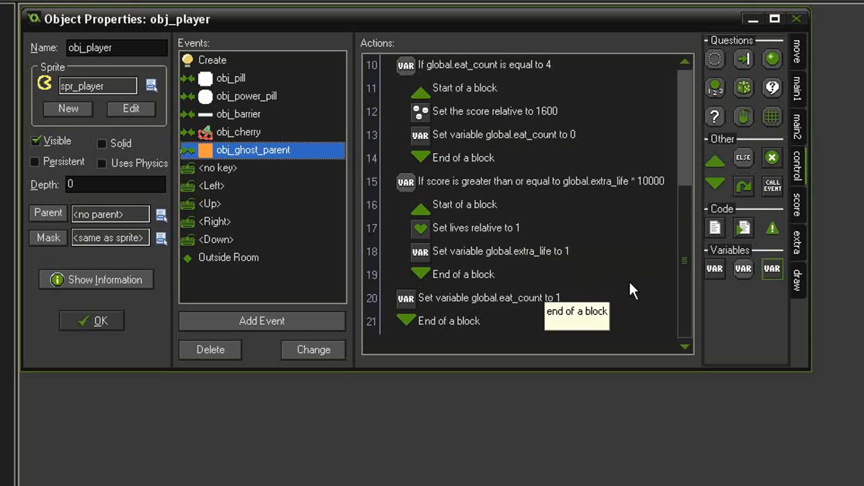
mouse_move(615, 282)
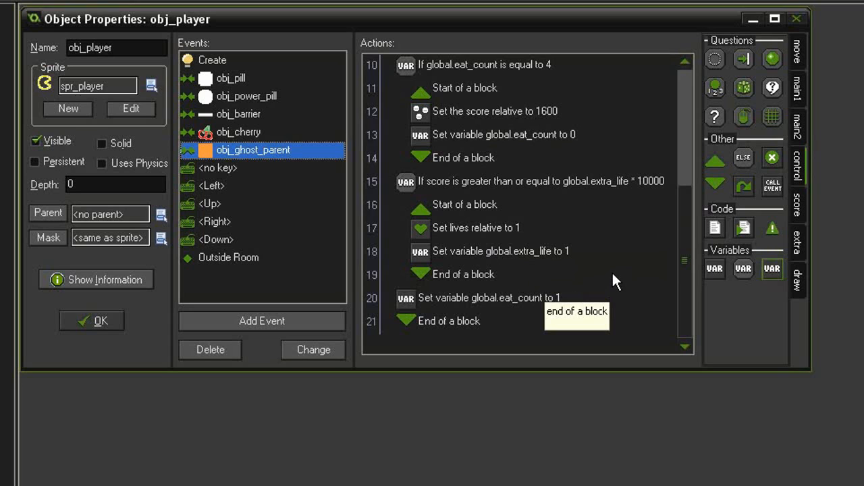
mouse_move(634, 281)
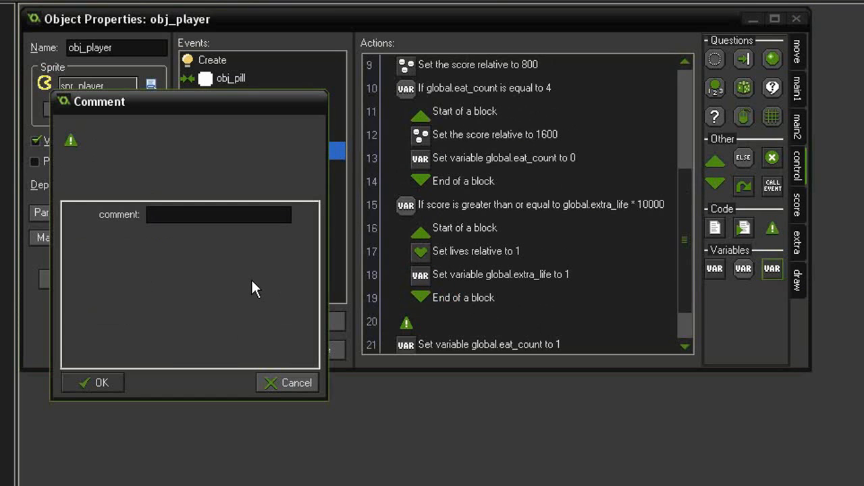
Add a MOVE GHOST comment, then set the other instance's ghost_speed to 0.
type("MOVE GHOST")
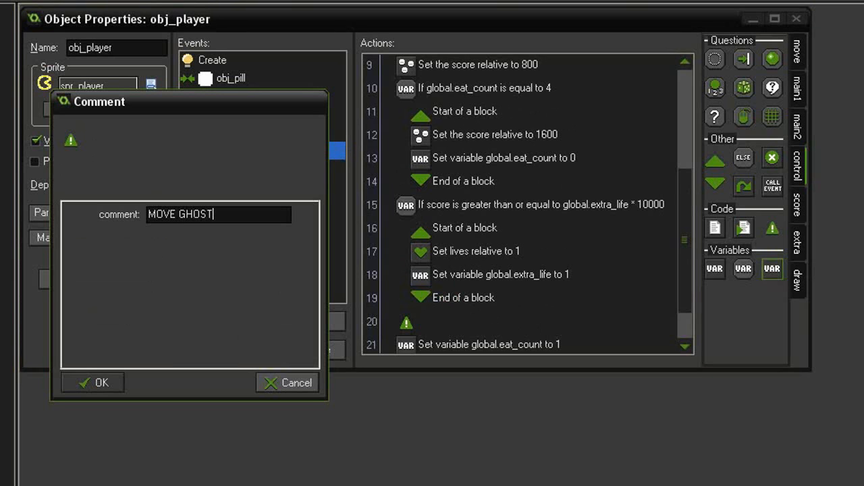
left_click(93, 382)
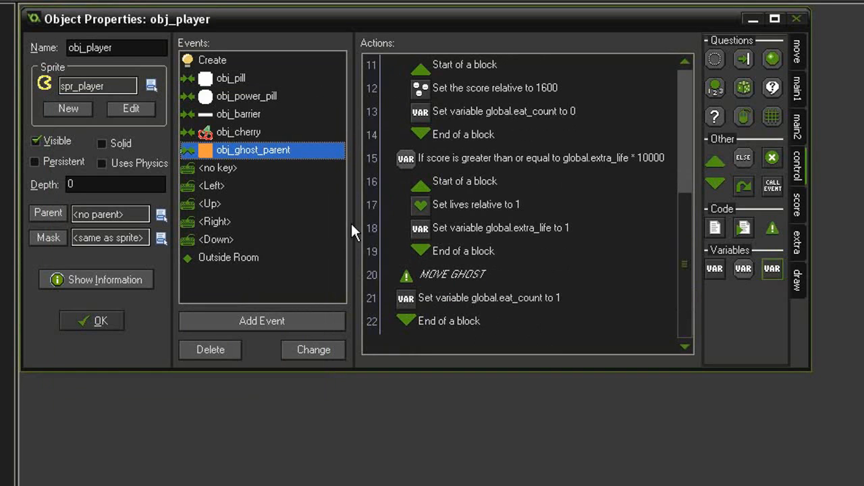
mouse_move(493, 301)
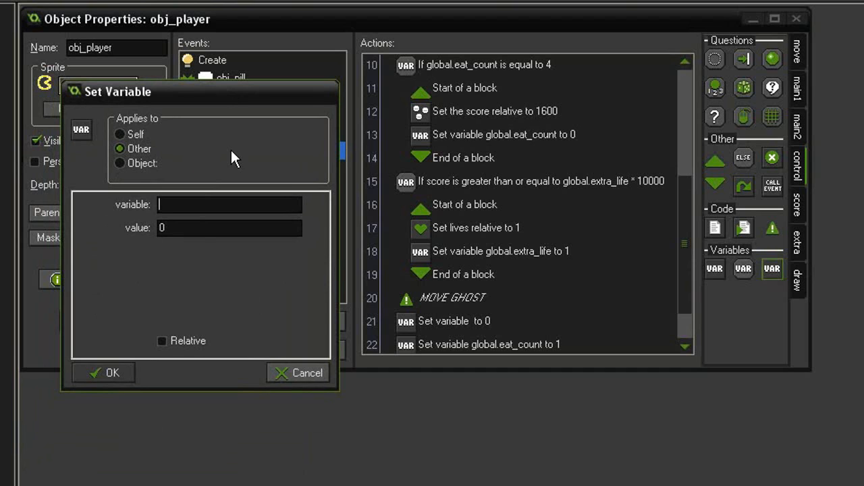
type("ghost_spe")
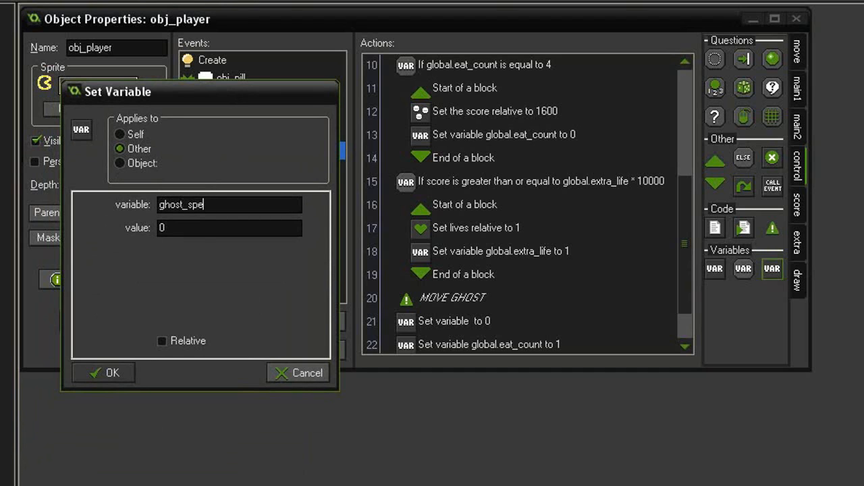
left_click(112, 373)
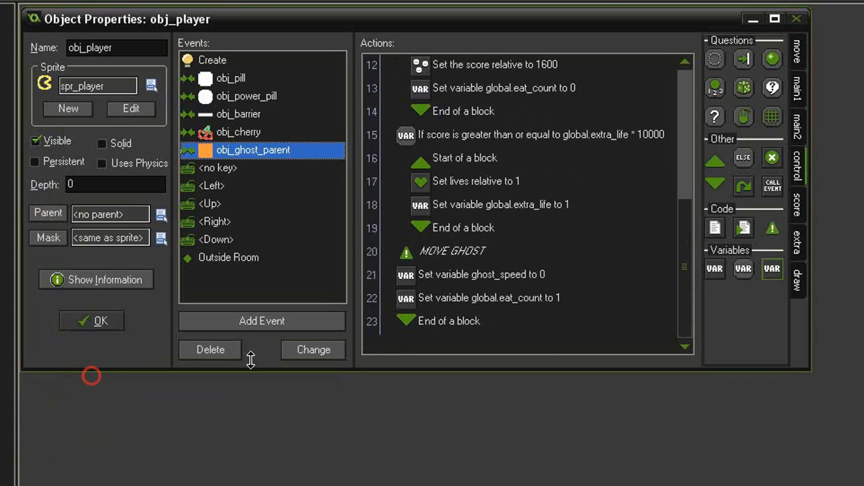
mouse_move(614, 274)
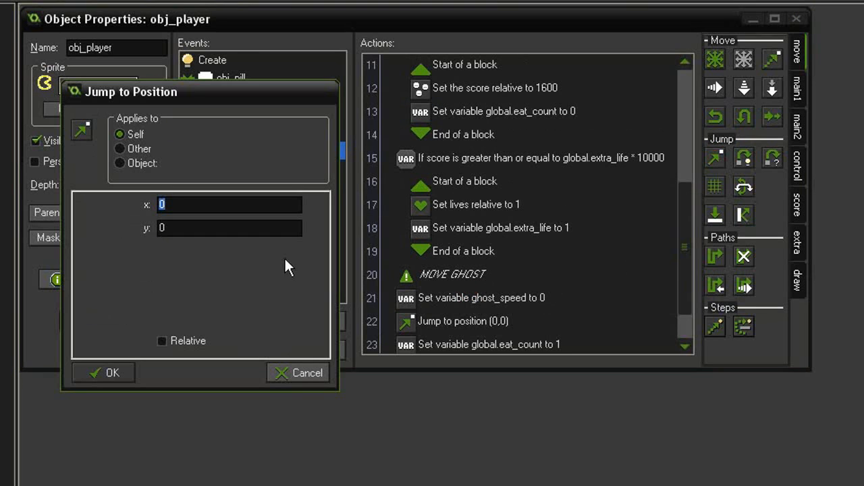
Jump the other instance (the eaten ghost) to position (320,320).
left_click(120, 149)
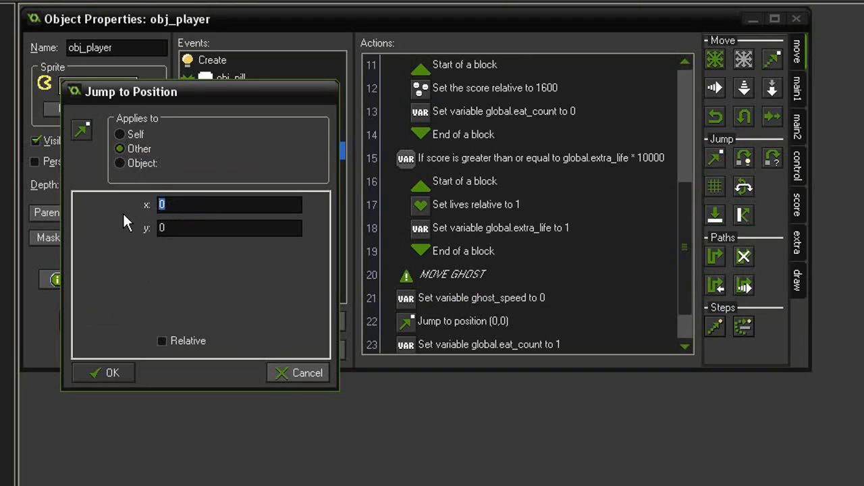
type("320")
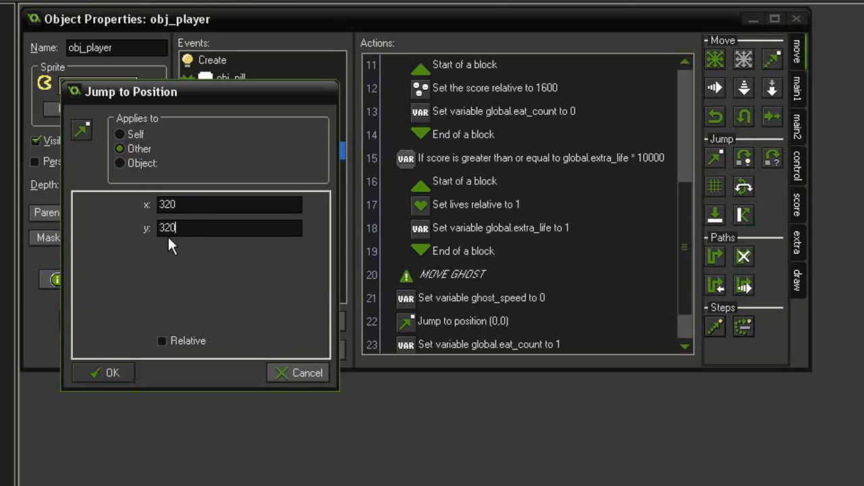
left_click(112, 372)
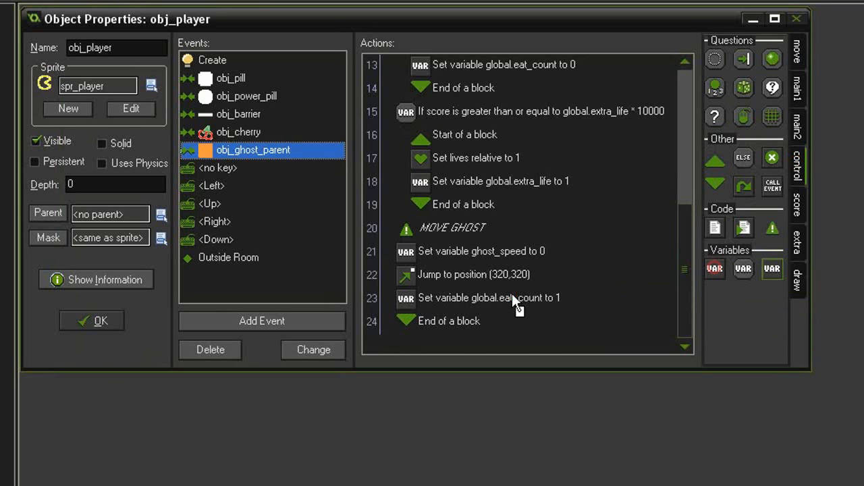
Set the eaten ghost's visible to false and its Alarm 2 to 30 steps.
double_click(489, 298)
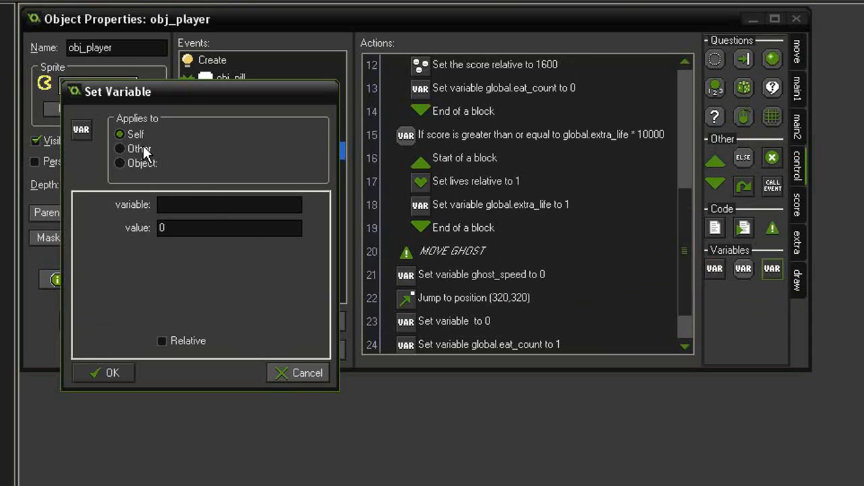
left_click(120, 149)
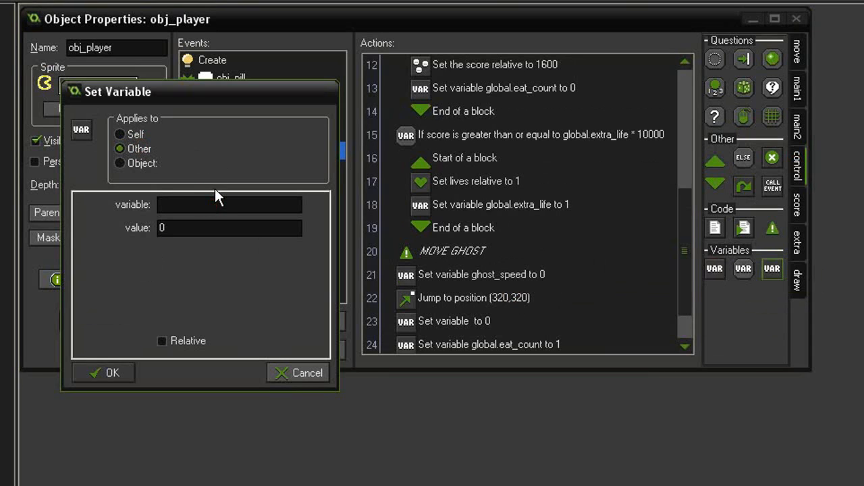
type("visibl")
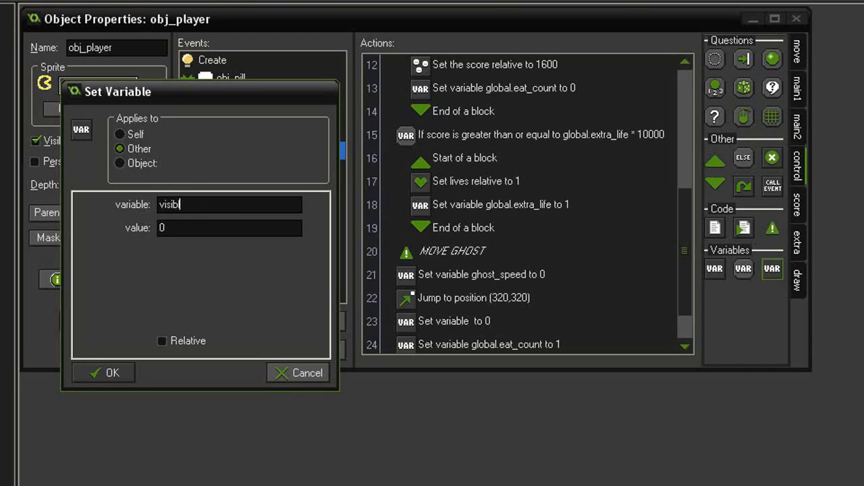
type("fa")
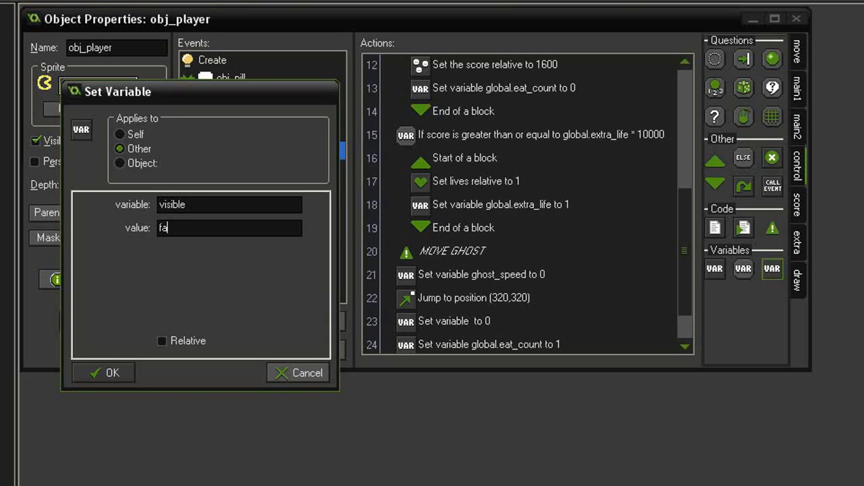
left_click(102, 372)
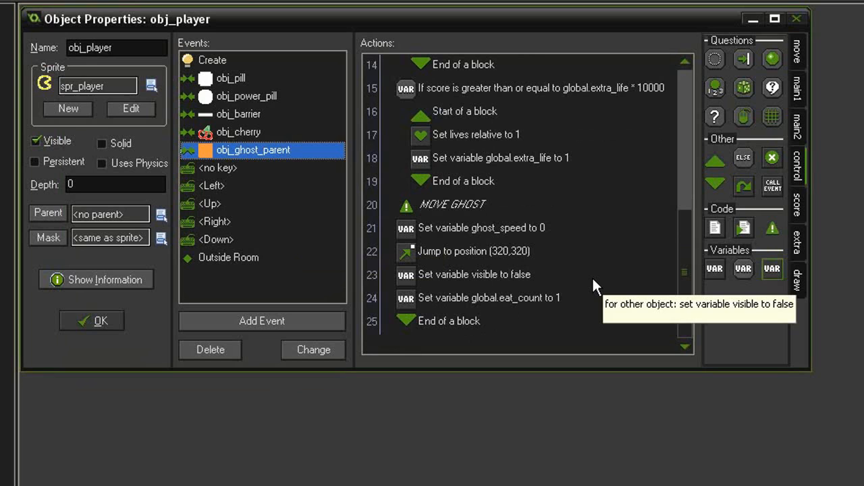
mouse_move(608, 264)
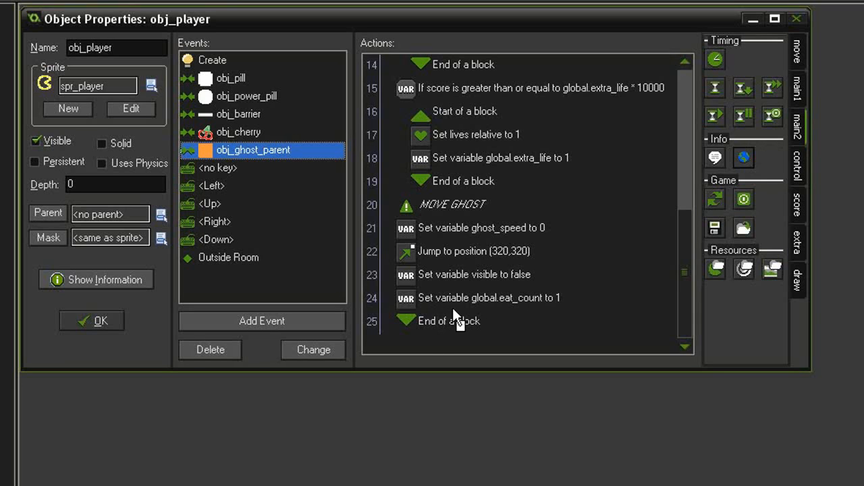
mouse_move(460, 323)
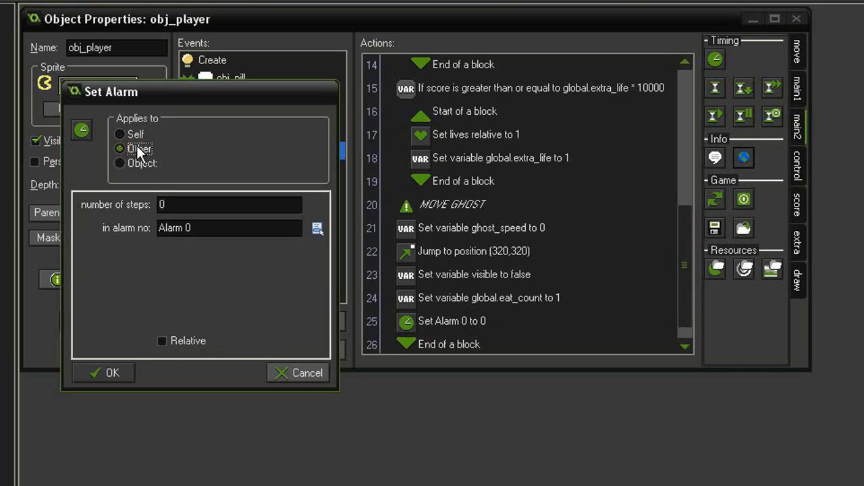
type("Alarm 2")
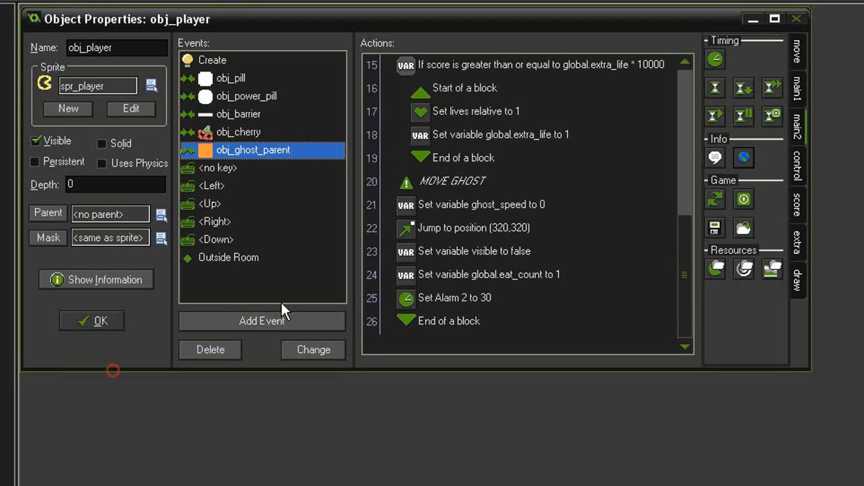
mouse_move(54, 271)
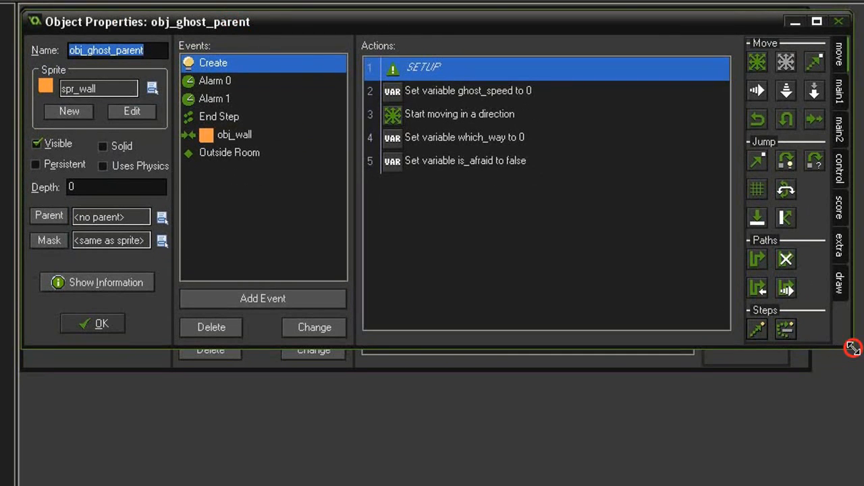
Add an Alarm 2 event to obj_ghost_parent with a RETURN TO CENTER comment and visible set to true.
left_click(263, 298)
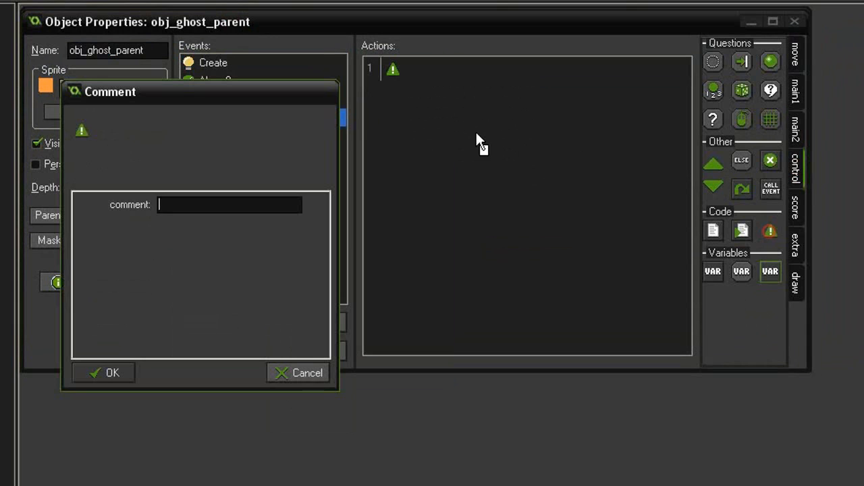
type("RETURN TO CENT")
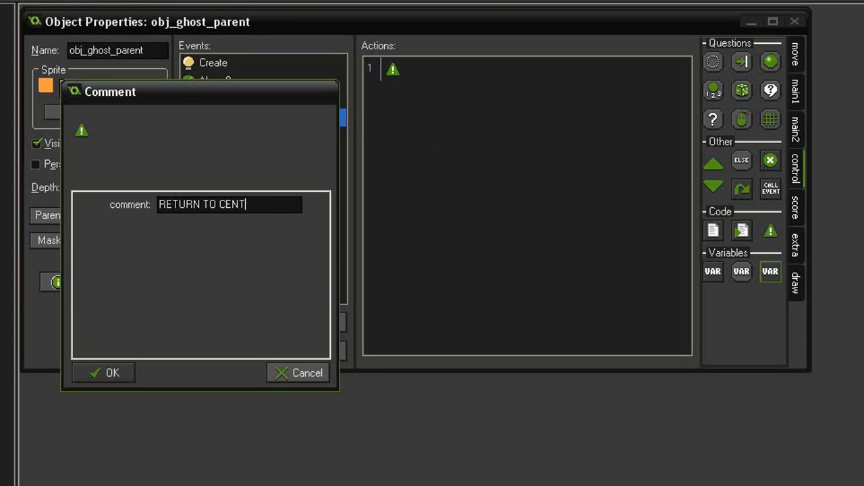
left_click(103, 372)
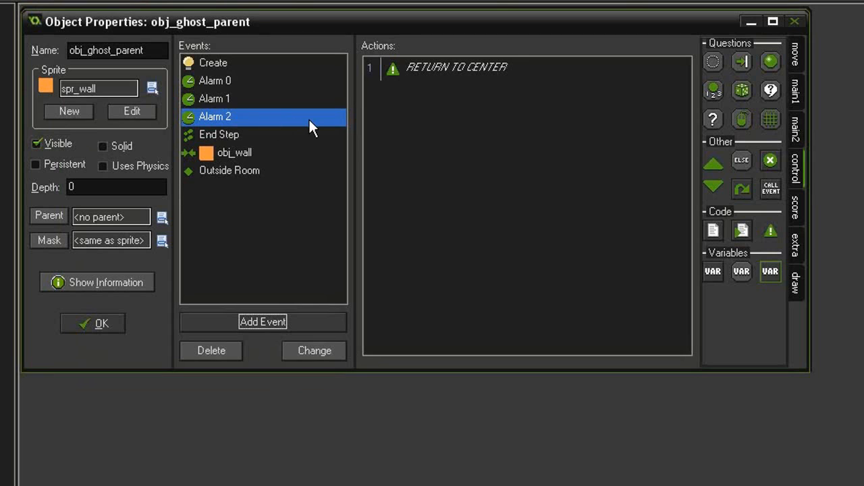
mouse_move(712, 272)
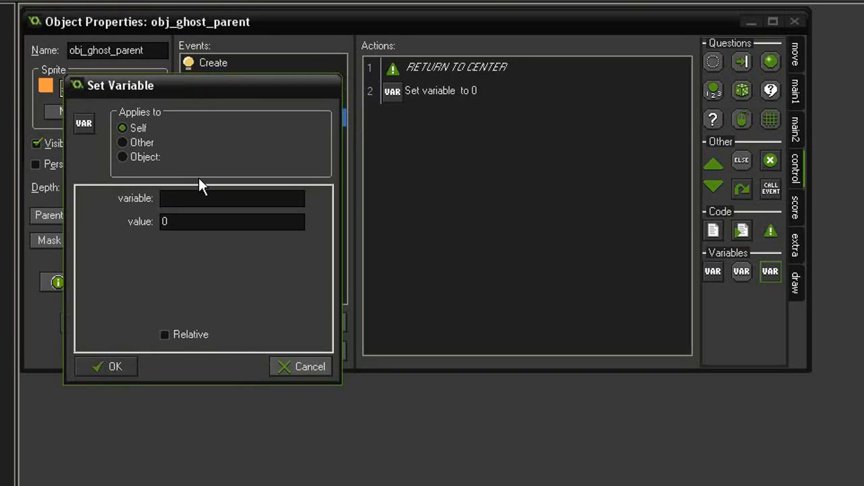
type("visible")
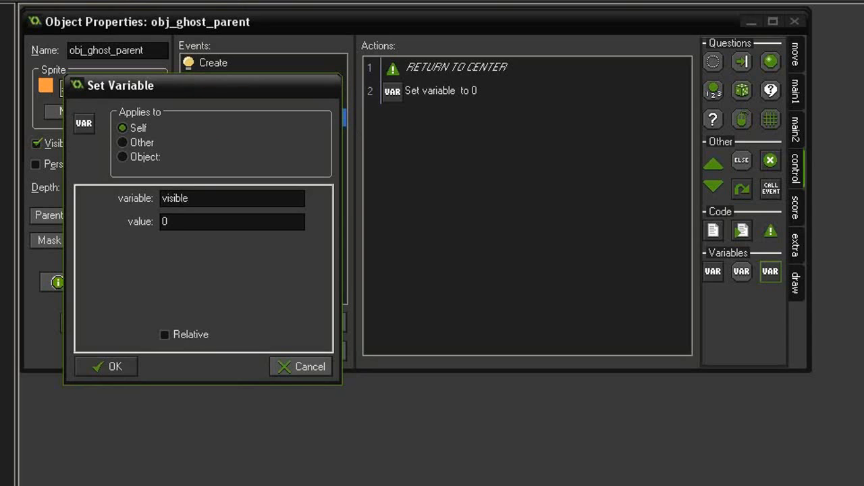
left_click(115, 366)
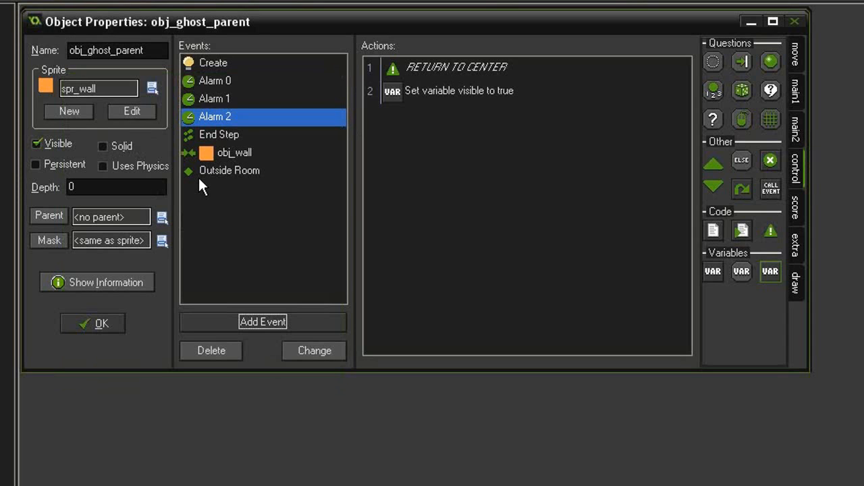
mouse_move(363, 139)
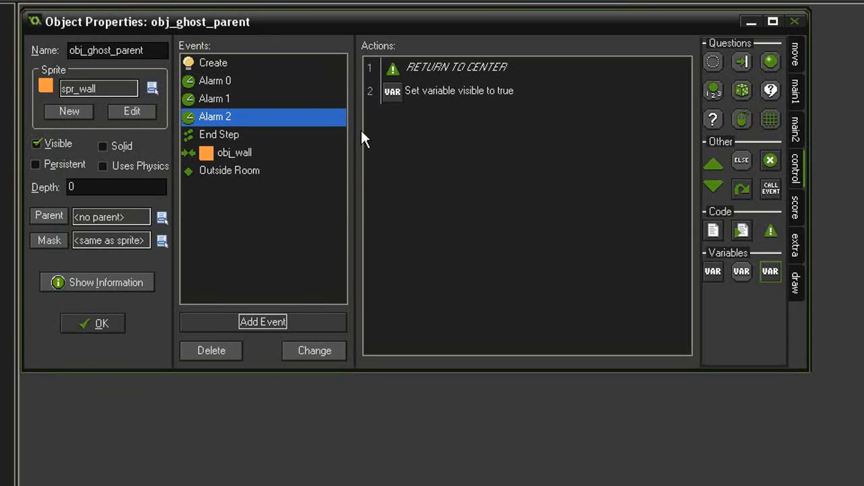
After checking the Alarm 1 and Alarm 0 events, set Alarm 1 to -1 and Alarm 0 to 1.
left_click(214, 98)
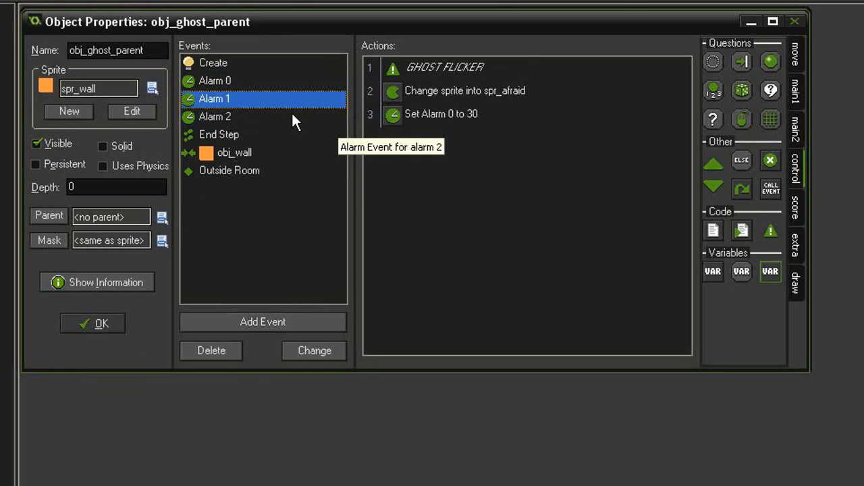
left_click(215, 117)
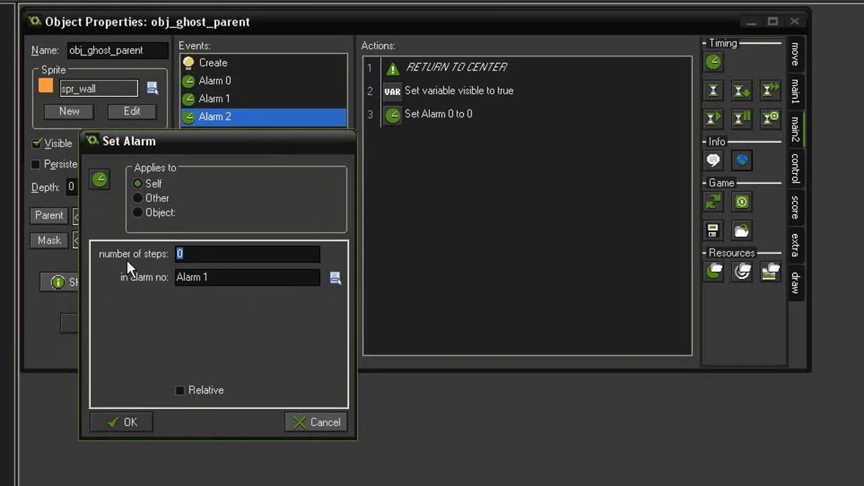
left_click(122, 422)
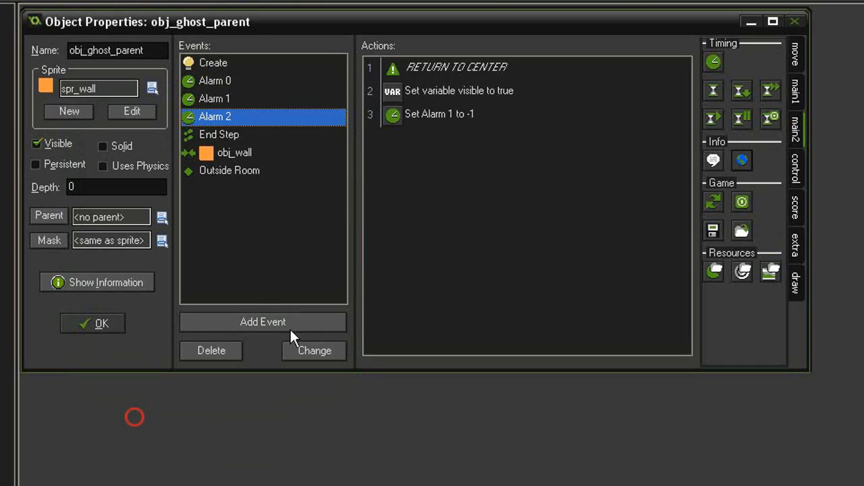
mouse_move(217, 85)
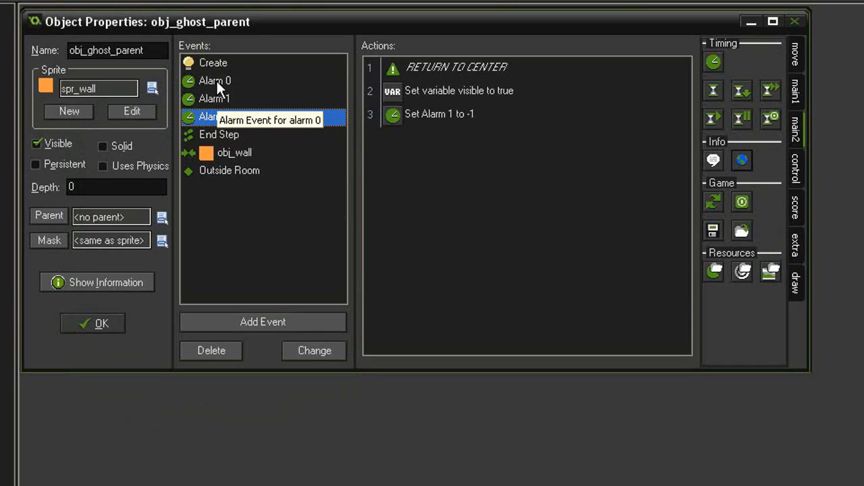
left_click(214, 81)
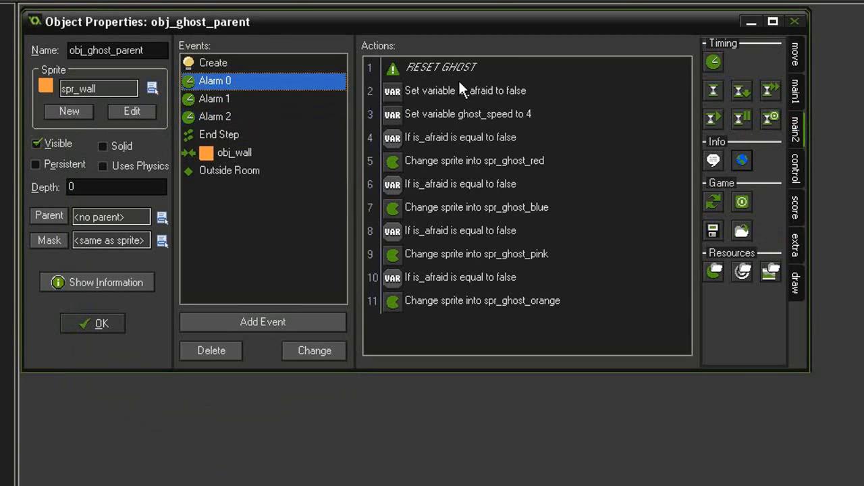
left_click(214, 116)
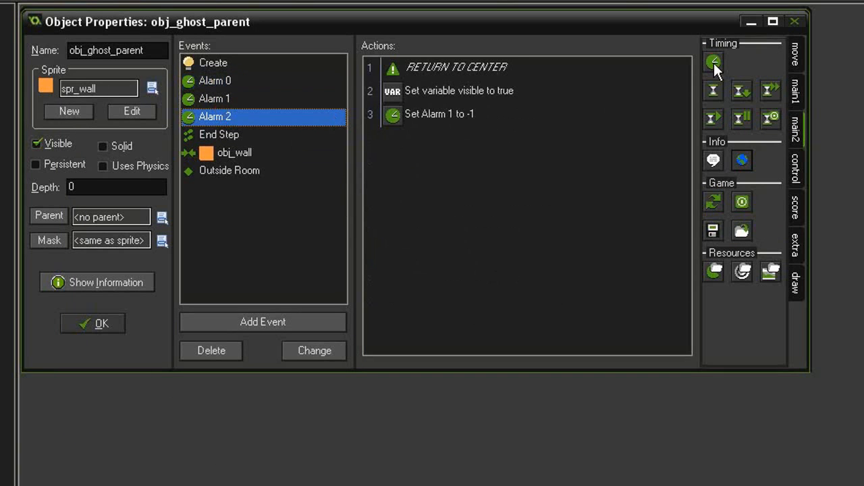
left_click(714, 62)
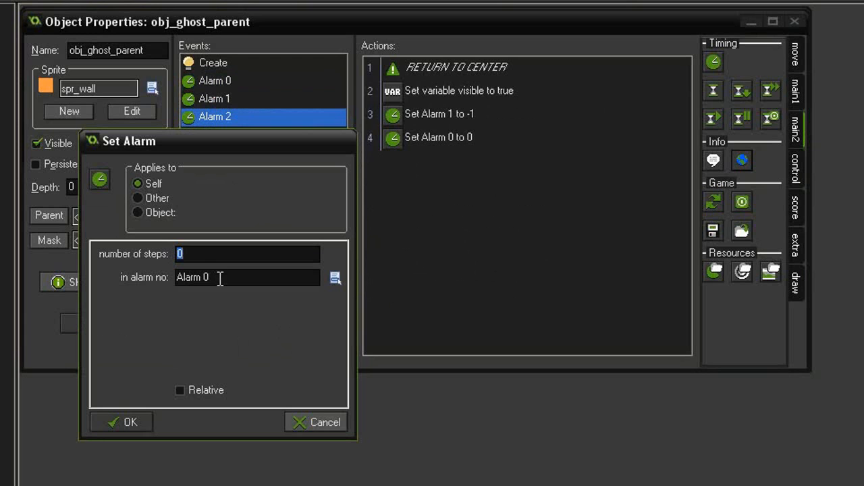
left_click(121, 422)
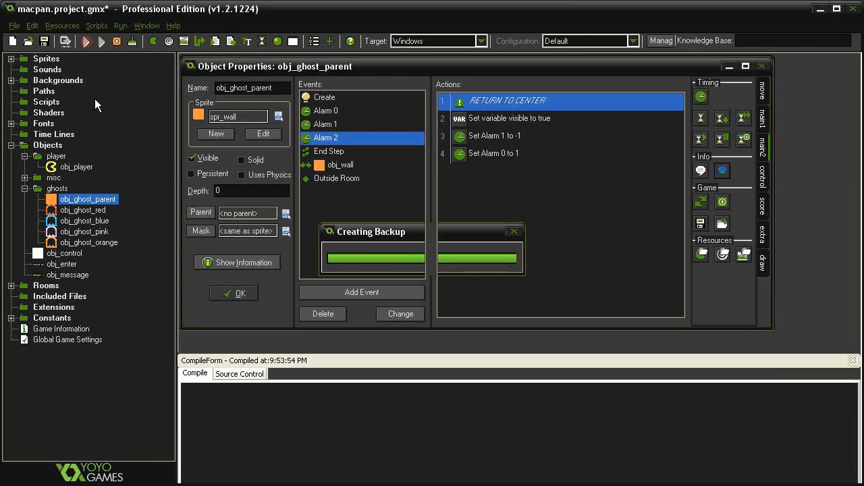
Test-run the game, dismiss the compile output, and return to obj_player's EAT GHOSTS collision actions.
left_click(102, 41)
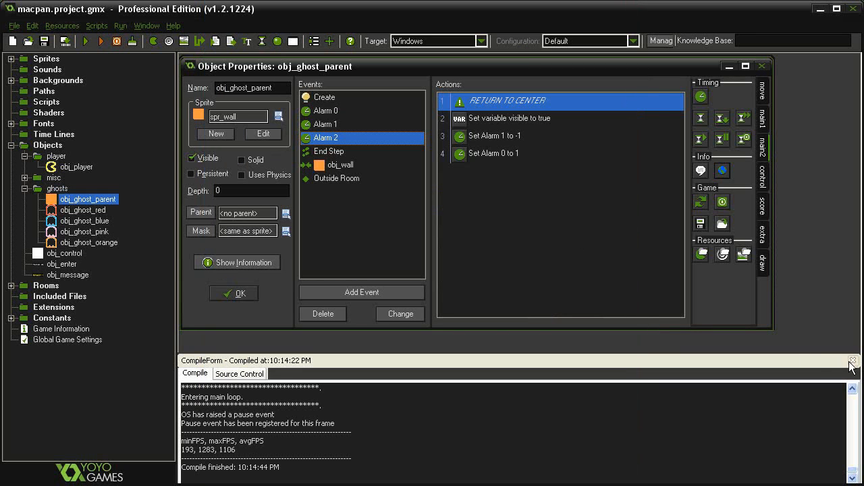
left_click(853, 361)
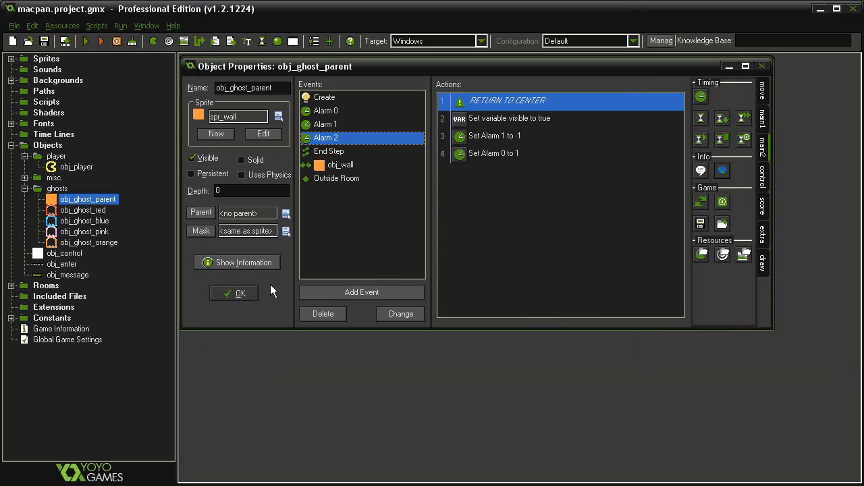
double_click(77, 167)
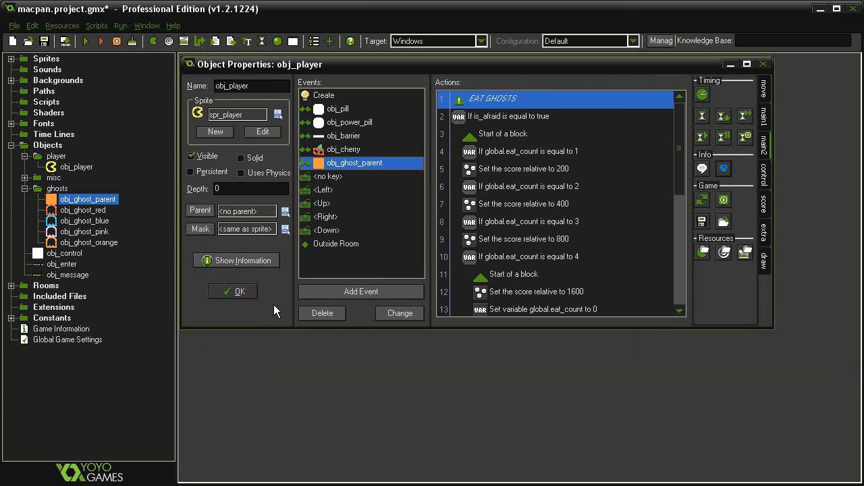